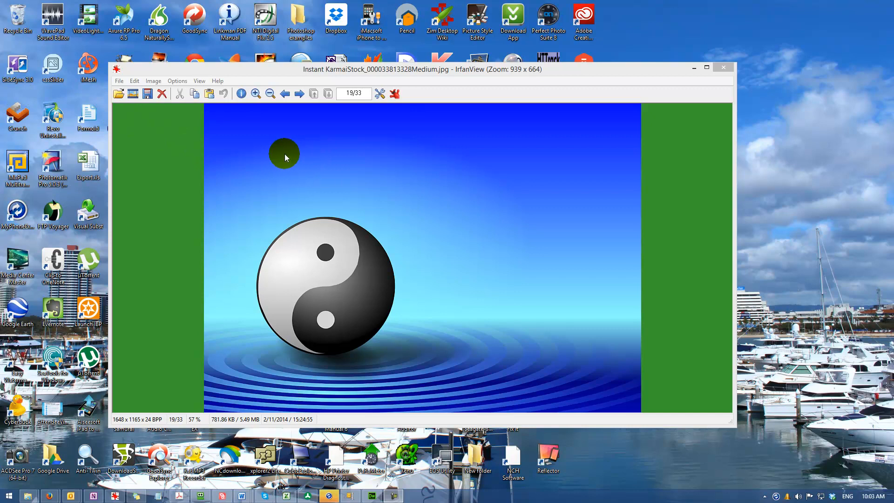
pyautogui.moveTo(283, 159)
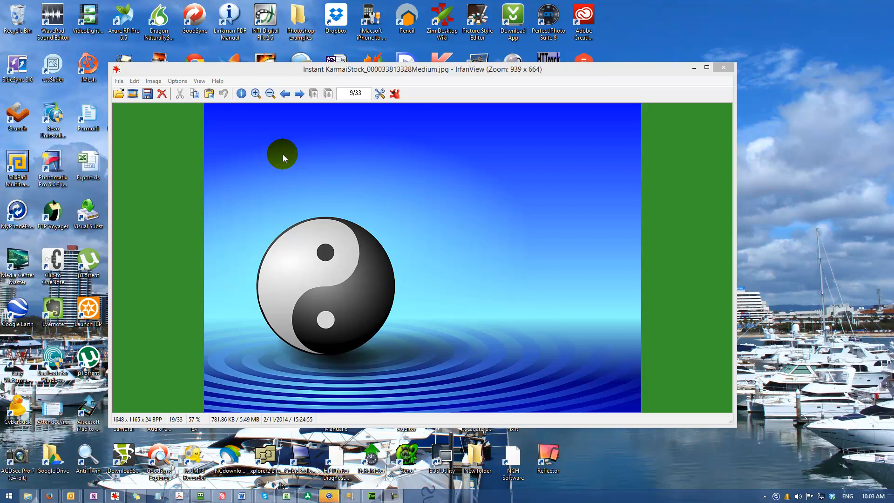
pyautogui.moveTo(254, 142)
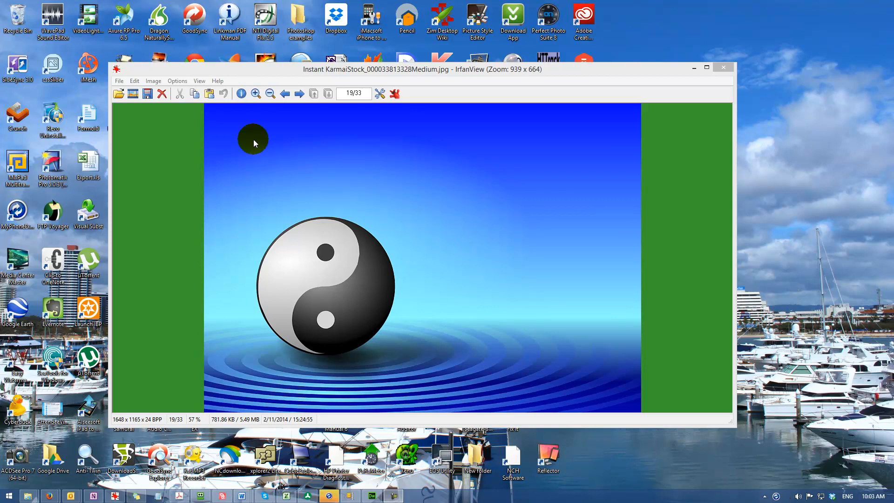
pyautogui.moveTo(221, 116)
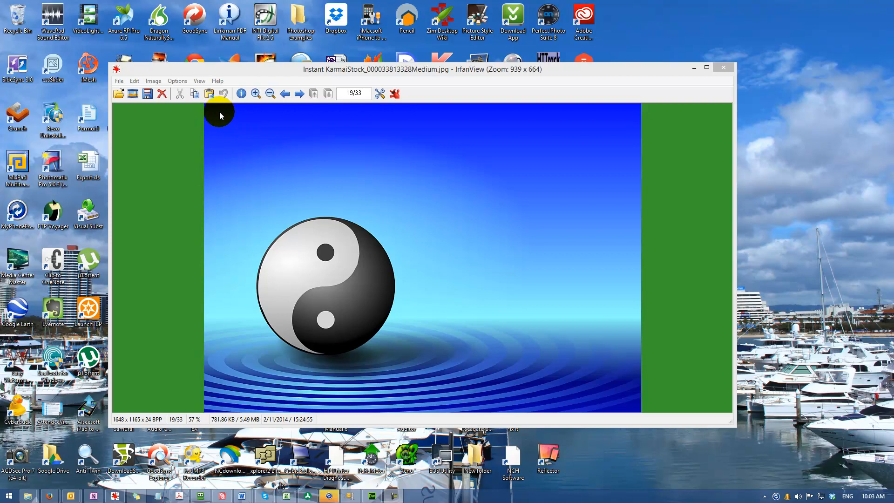
pyautogui.moveTo(214, 120)
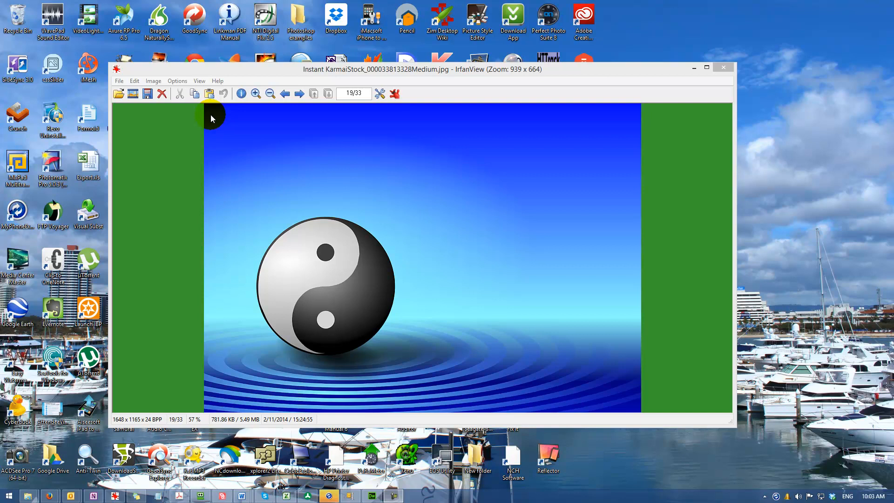
pyautogui.moveTo(348, 126)
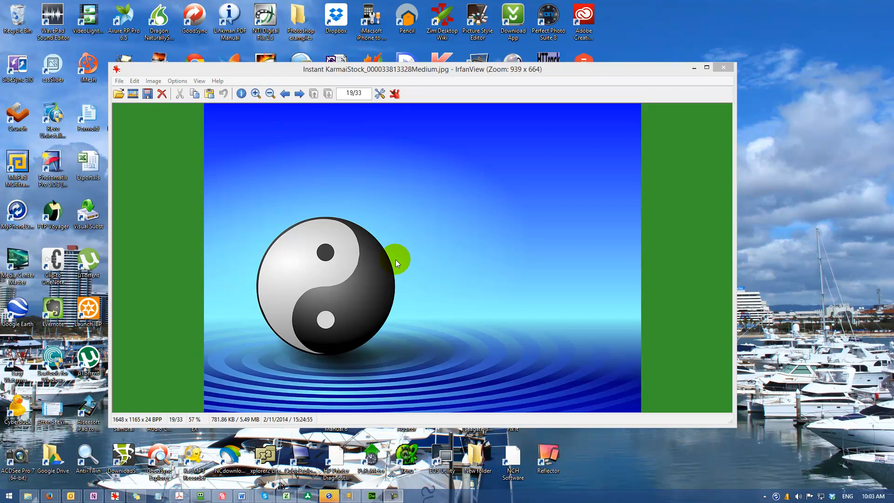
pyautogui.moveTo(425, 248)
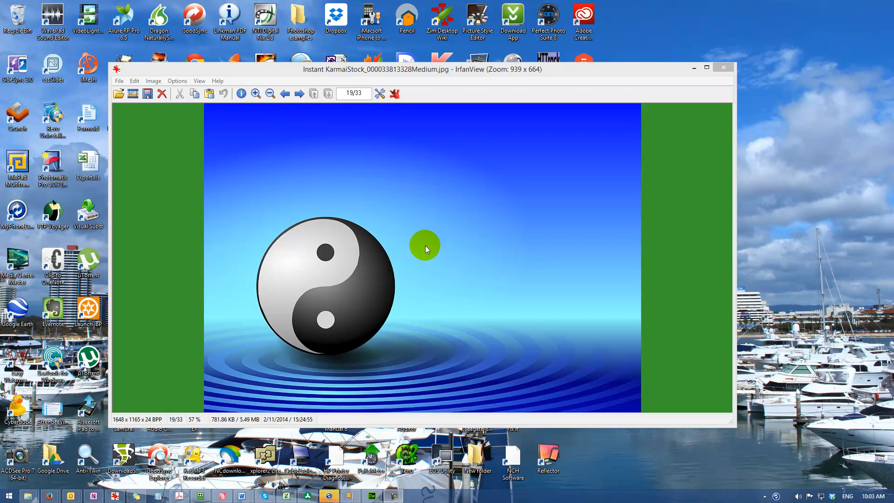
pyautogui.moveTo(504, 224)
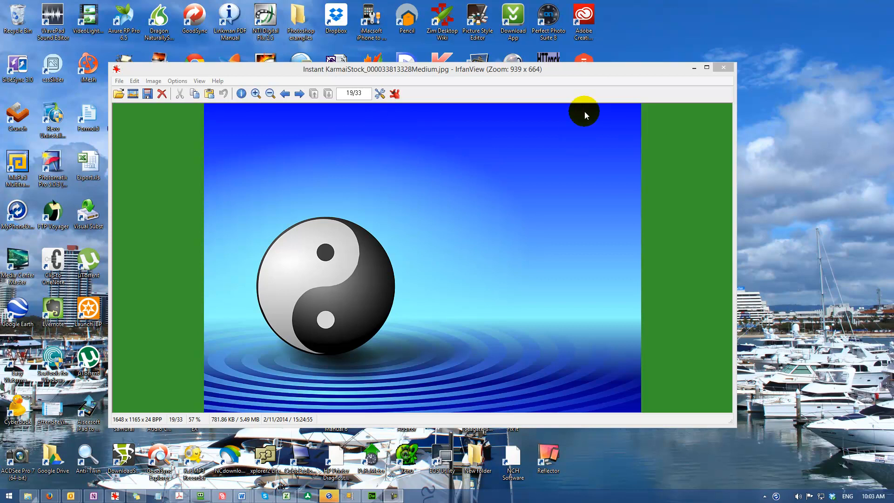
pyautogui.moveTo(269, 126)
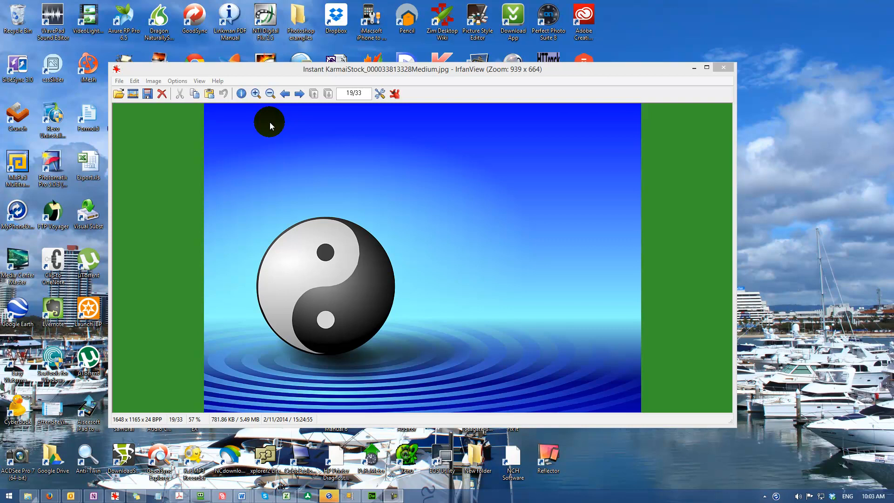
pyautogui.moveTo(217, 80)
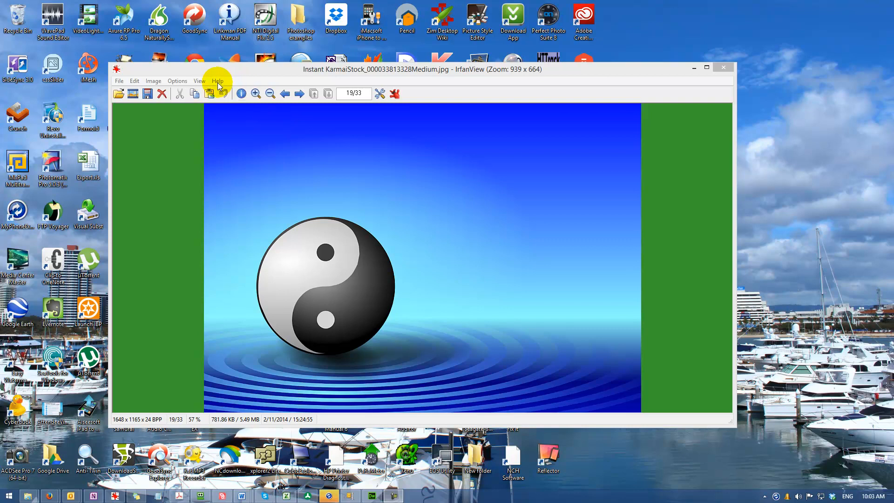
# Check IrfanView's version information and dismiss the about box.
pyautogui.click(217, 80)
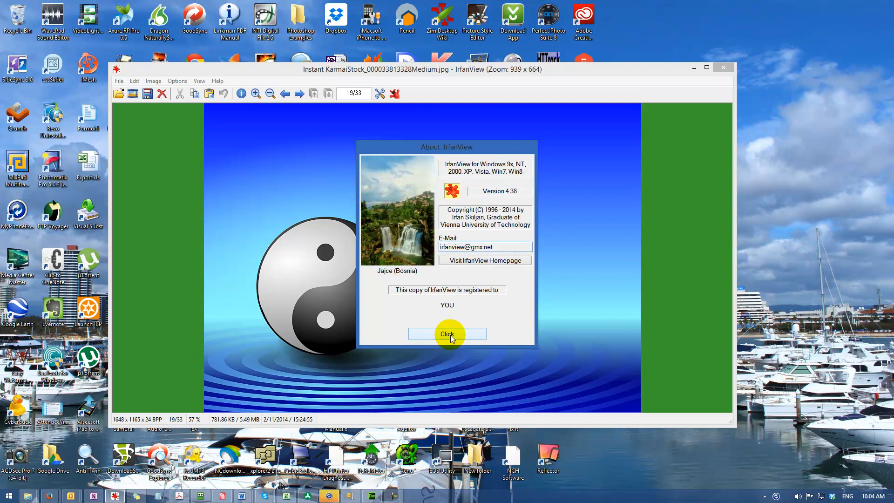
pyautogui.click(447, 333)
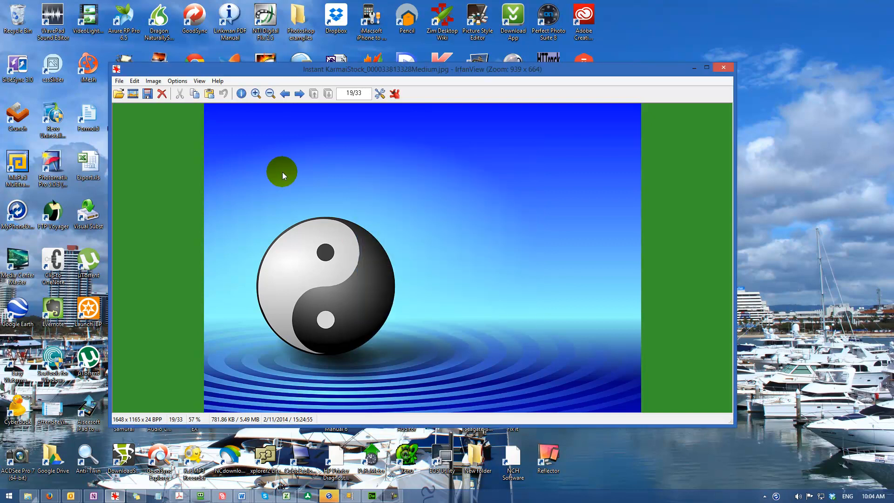
pyautogui.moveTo(455, 193)
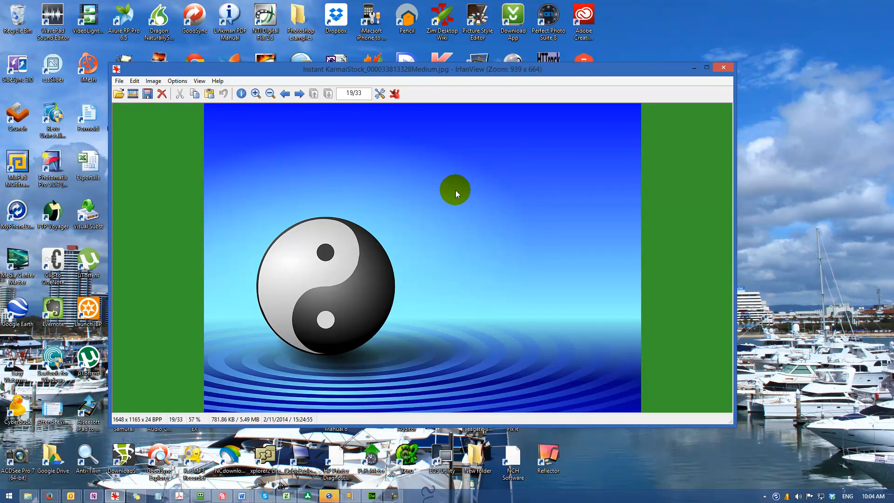
pyautogui.moveTo(190, 107)
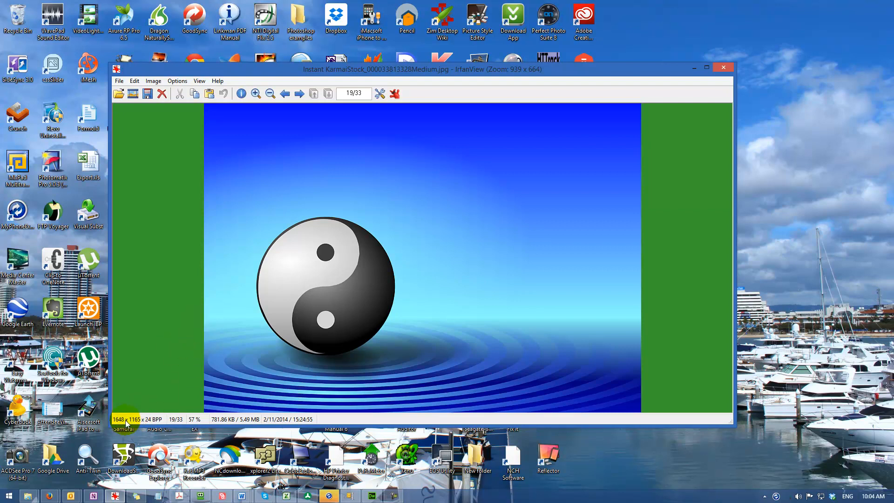
pyautogui.moveTo(199, 379)
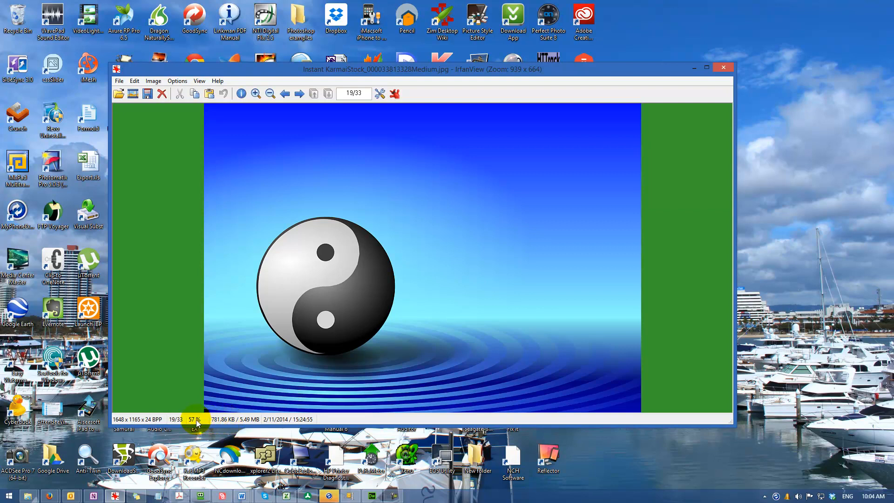
pyautogui.moveTo(234, 419)
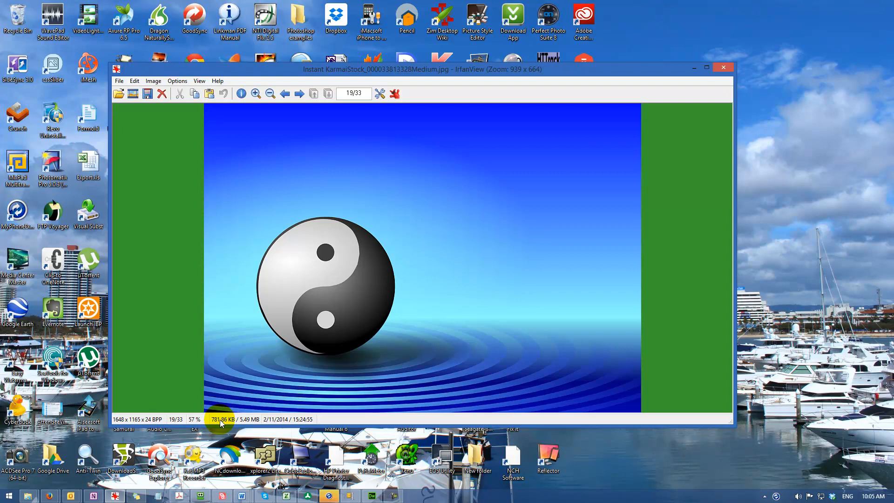
pyautogui.moveTo(255, 410)
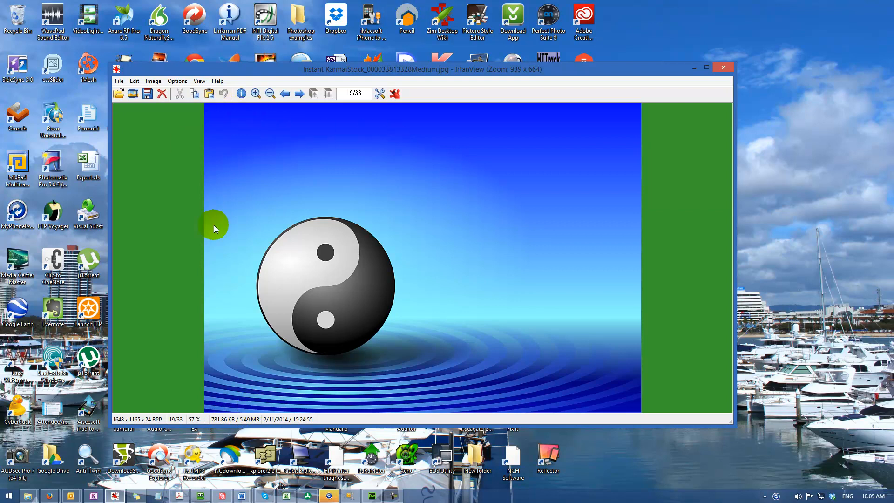
pyautogui.moveTo(388, 263)
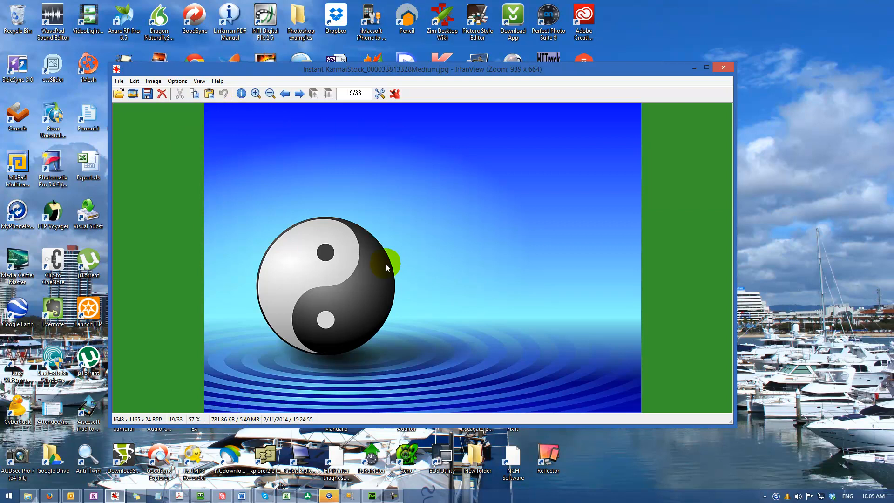
pyautogui.moveTo(325, 188)
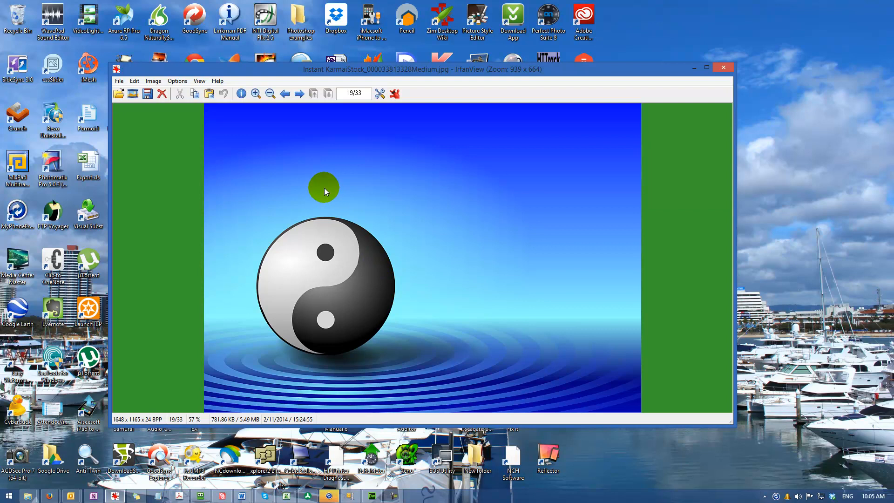
pyautogui.moveTo(288, 174)
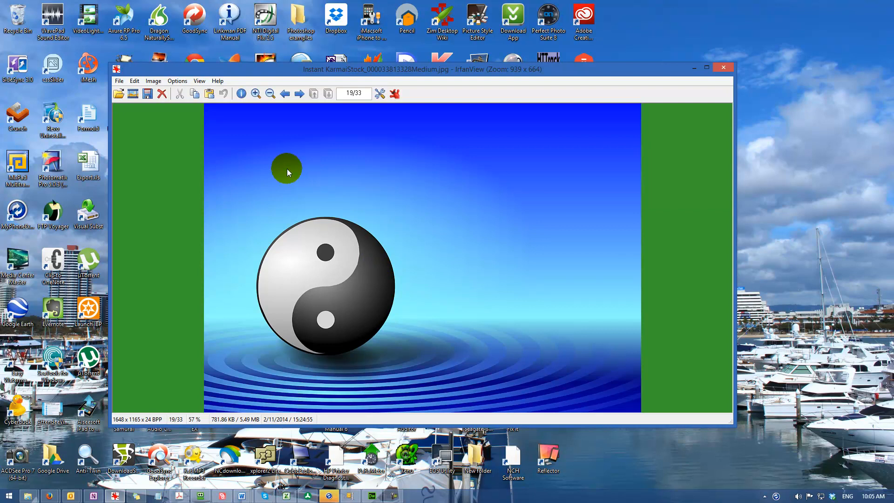
pyautogui.moveTo(521, 204)
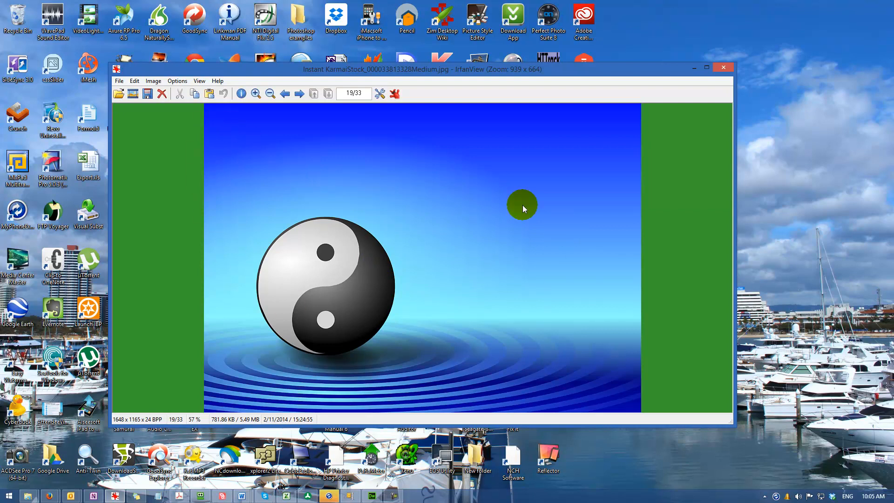
pyautogui.moveTo(387, 341)
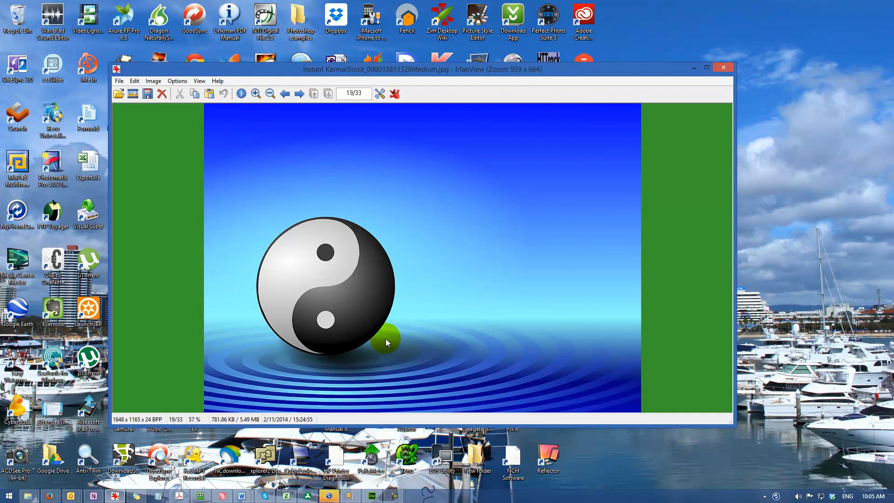
pyautogui.moveTo(357, 261)
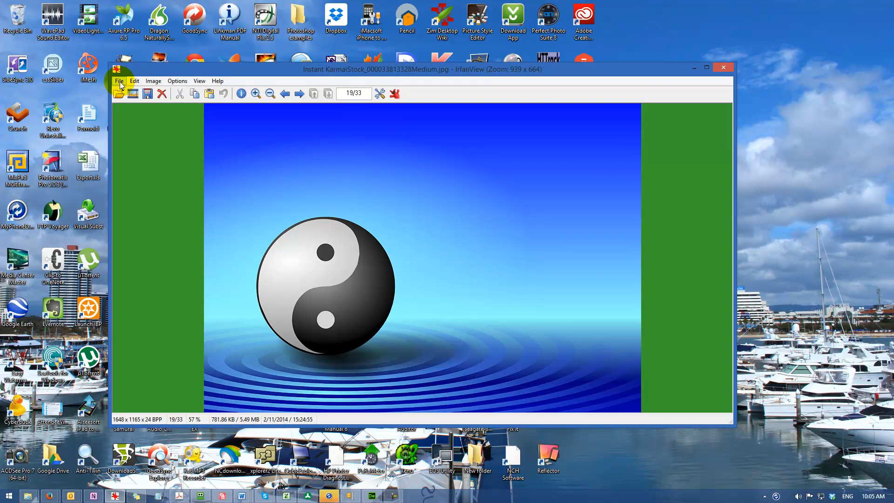
# Start Save for Web (RIOT plugin) so the resize-first prompt appears.
pyautogui.click(118, 80)
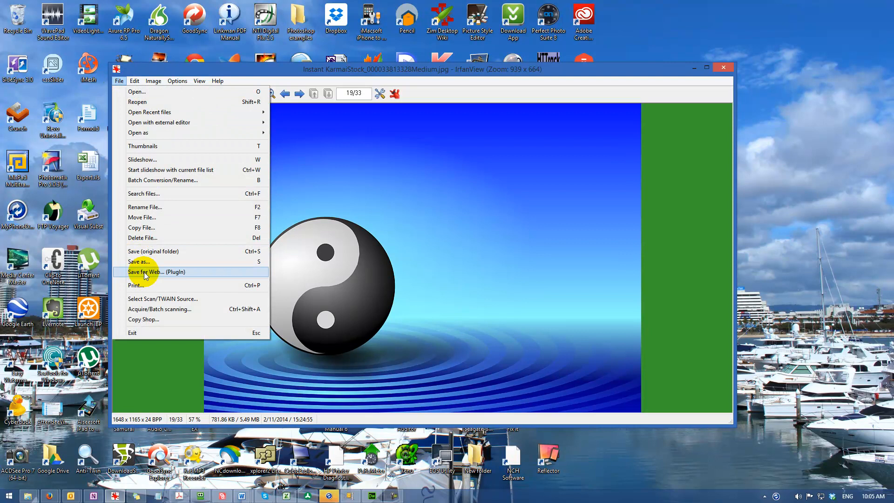
pyautogui.moveTo(179, 276)
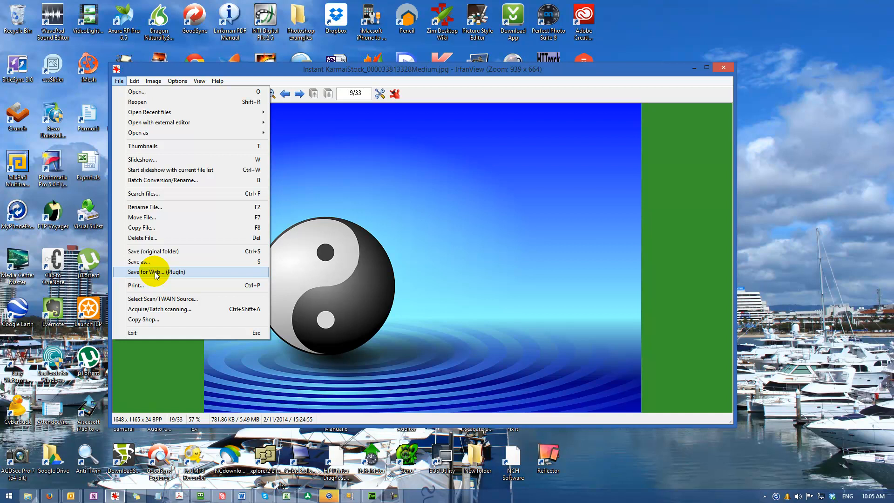
pyautogui.moveTo(156, 261)
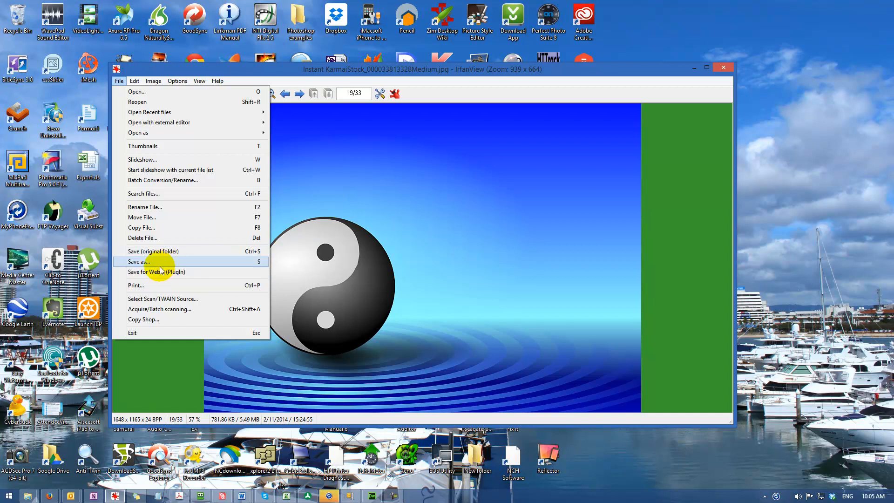
pyautogui.moveTo(157, 271)
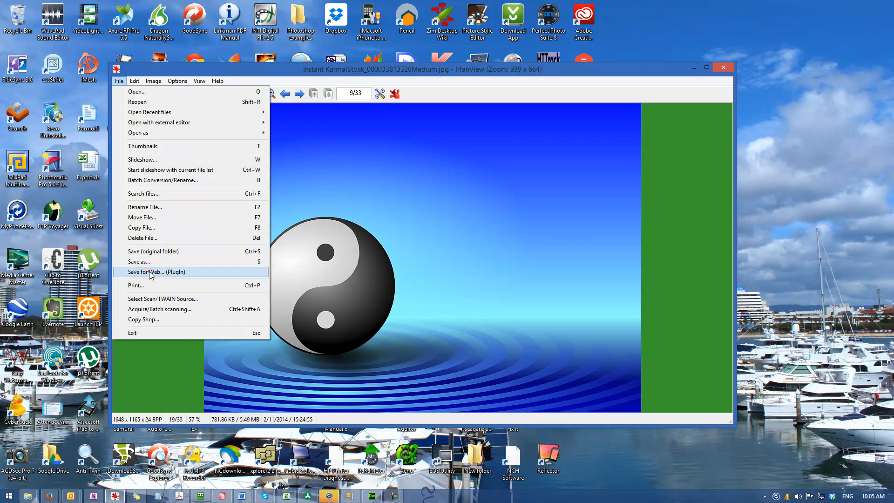
pyautogui.click(156, 271)
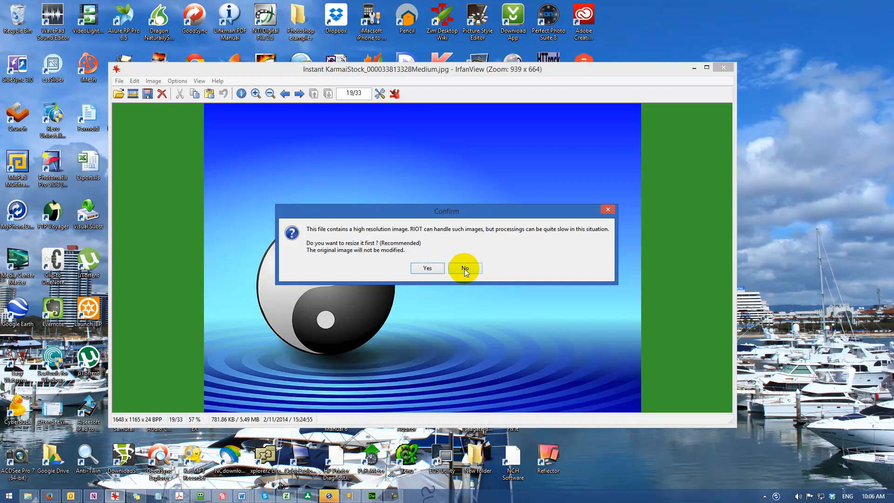
# Keep full resolution, compare at 1:1 and settle on progressive JPEG at 55% quality (~55 KiB).
pyautogui.click(463, 268)
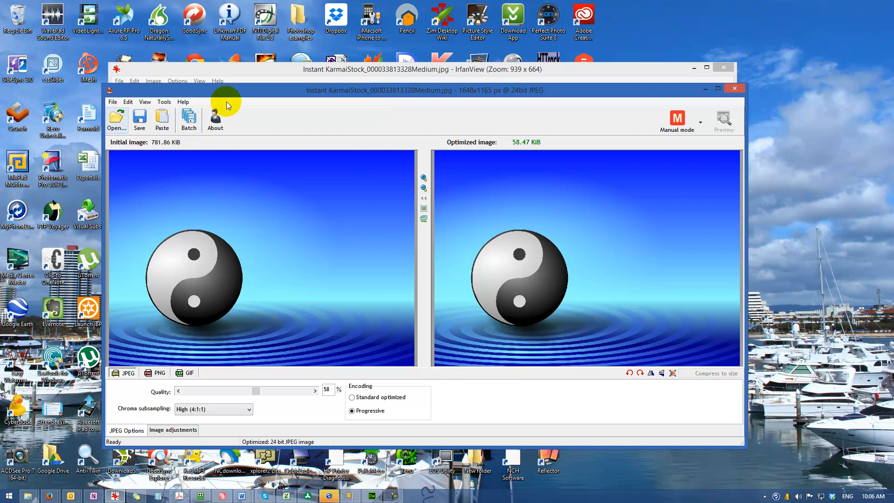
pyautogui.moveTo(268, 305)
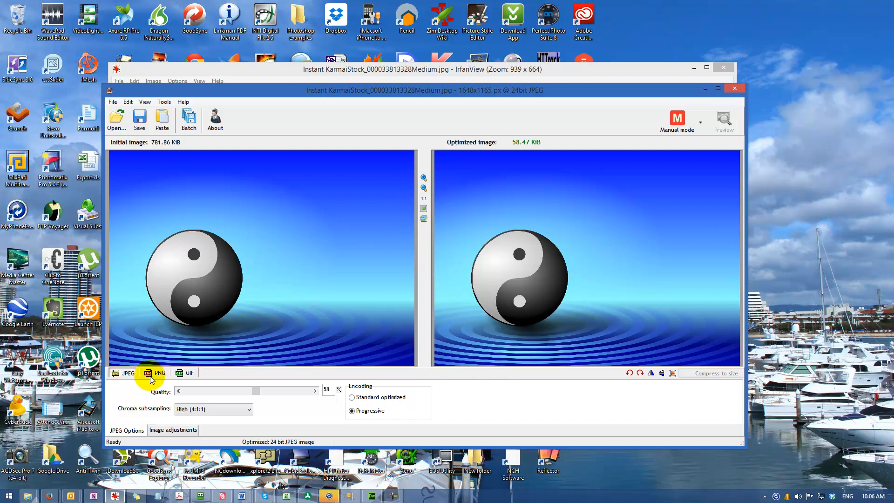
pyautogui.click(124, 372)
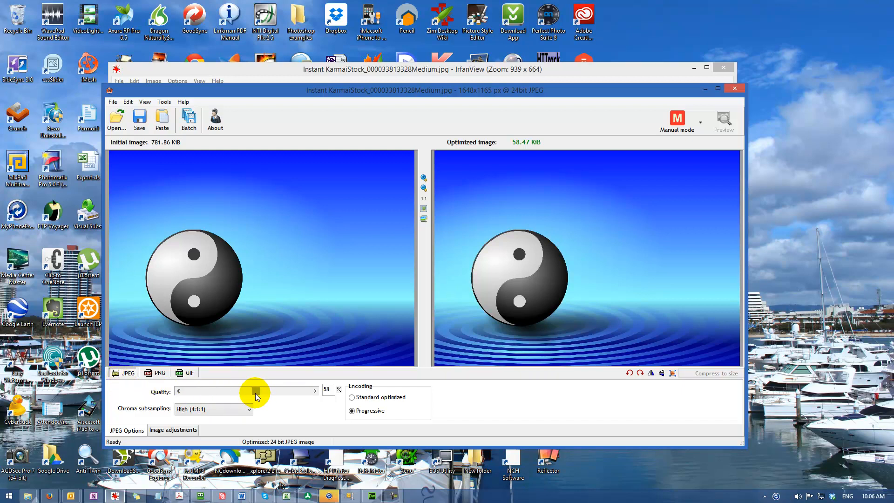
pyautogui.moveTo(255, 395)
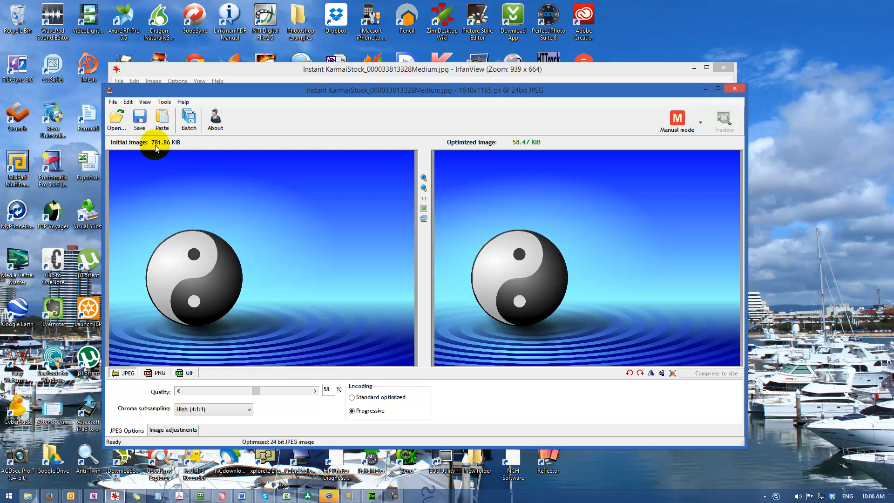
pyautogui.moveTo(153, 160)
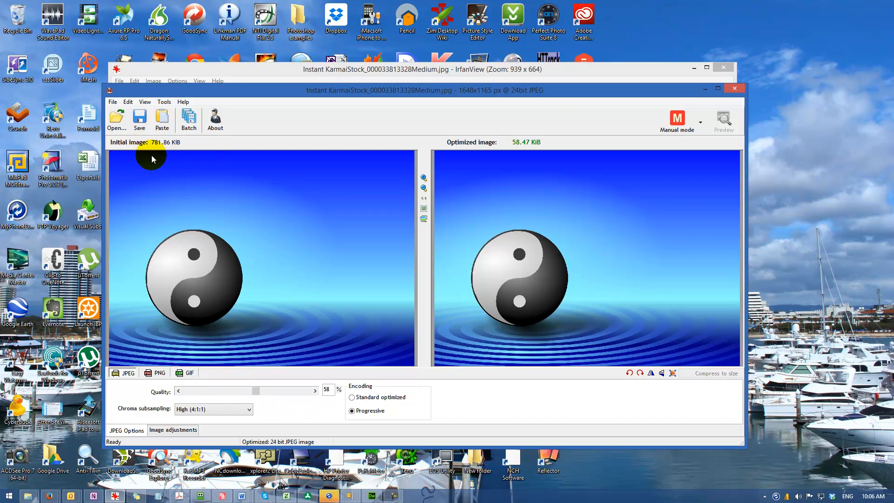
pyautogui.moveTo(161, 149)
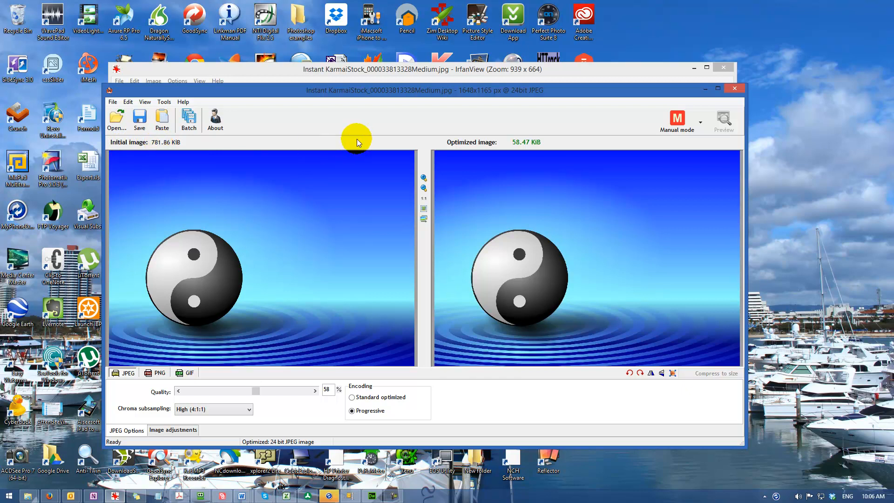
pyautogui.moveTo(517, 142)
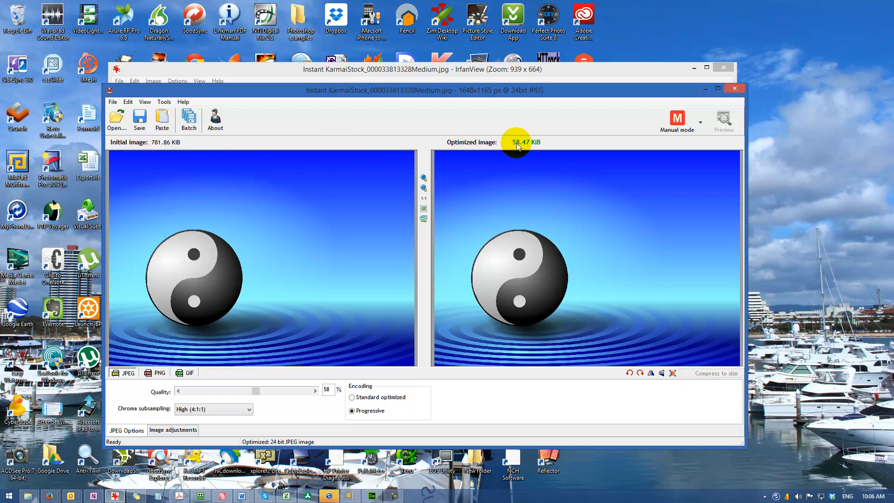
pyautogui.moveTo(520, 141)
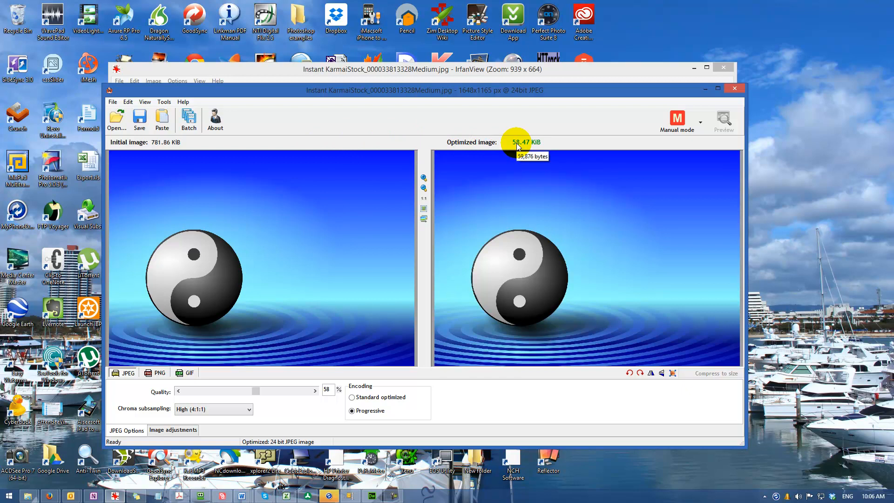
pyautogui.moveTo(515, 288)
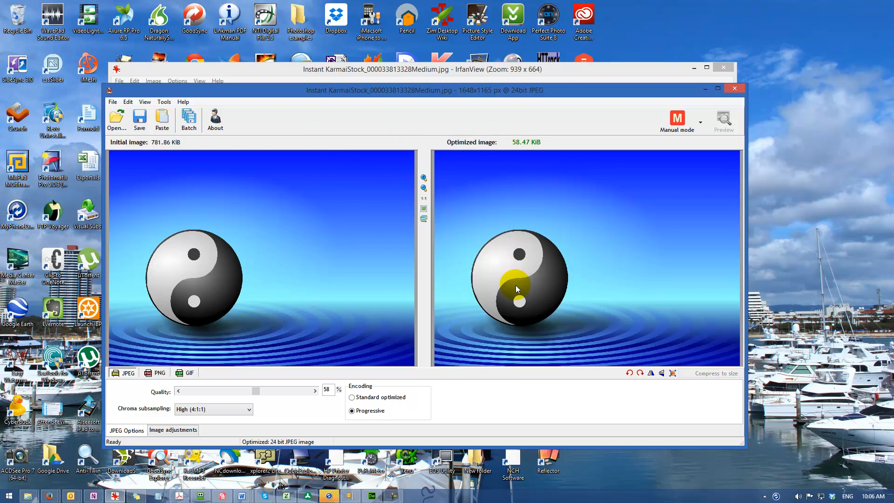
pyautogui.moveTo(413, 209)
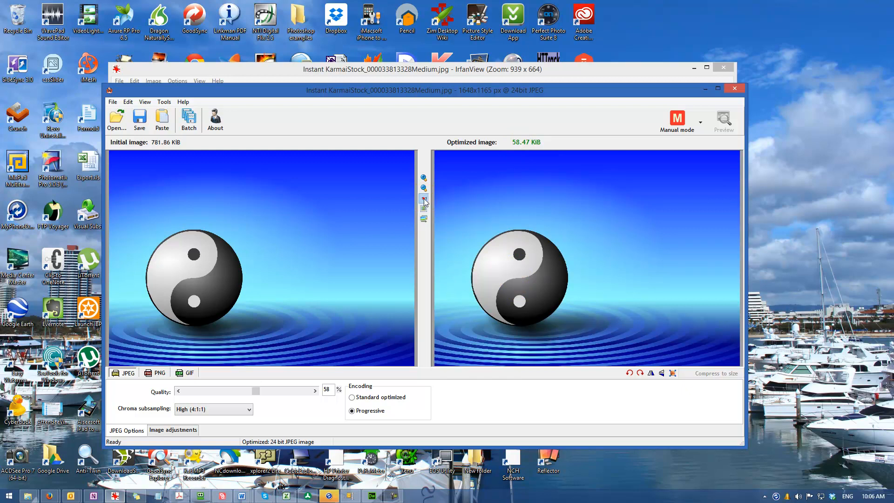
pyautogui.click(423, 198)
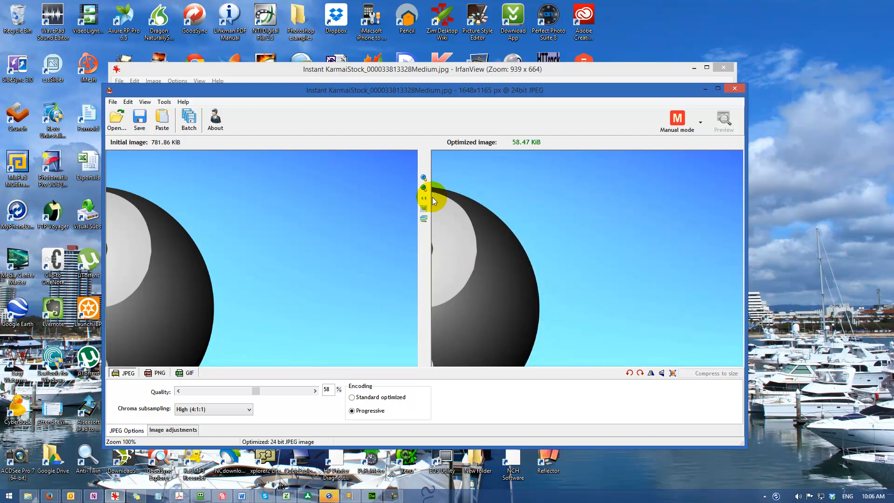
pyautogui.moveTo(137, 263)
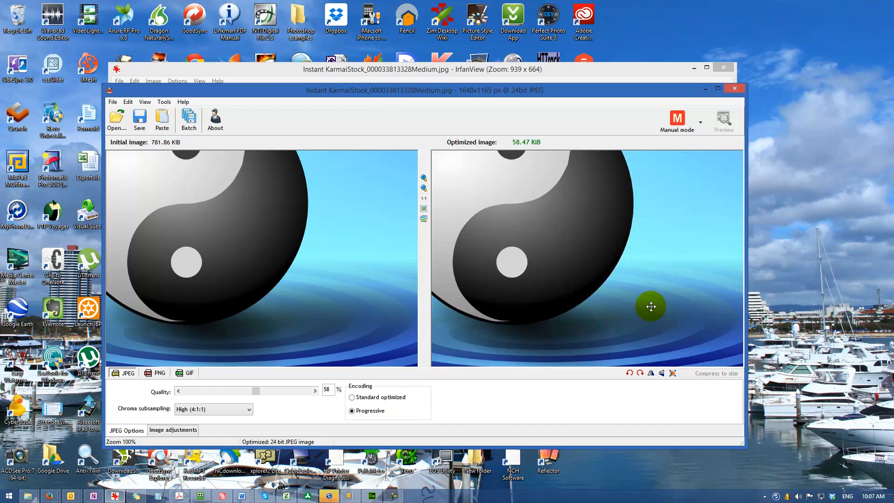
pyautogui.moveTo(296, 421)
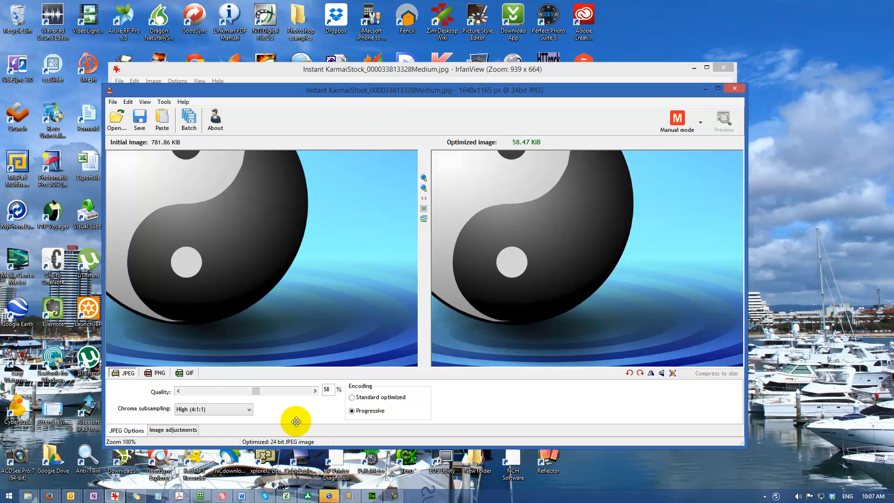
pyautogui.moveTo(253, 391)
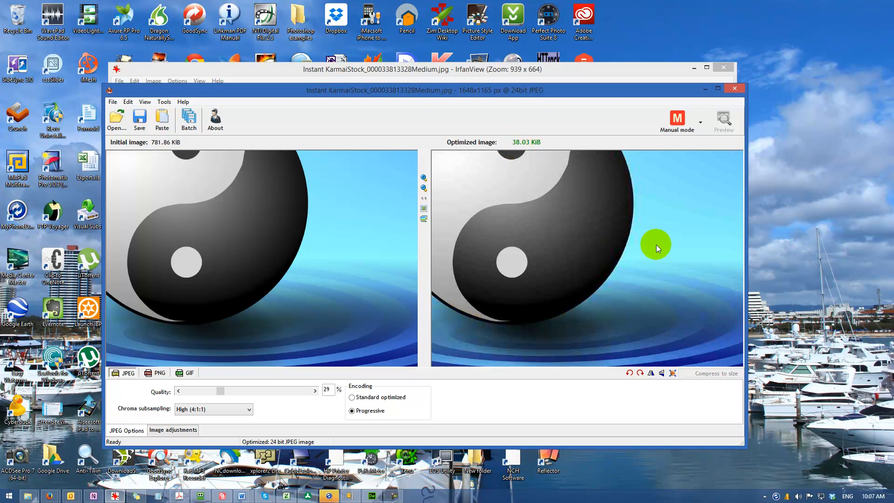
pyautogui.moveTo(604, 298)
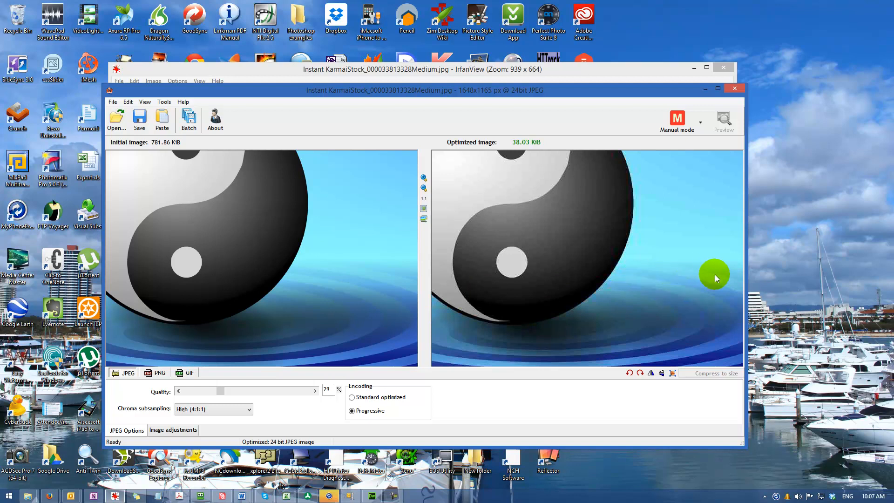
pyautogui.moveTo(696, 283)
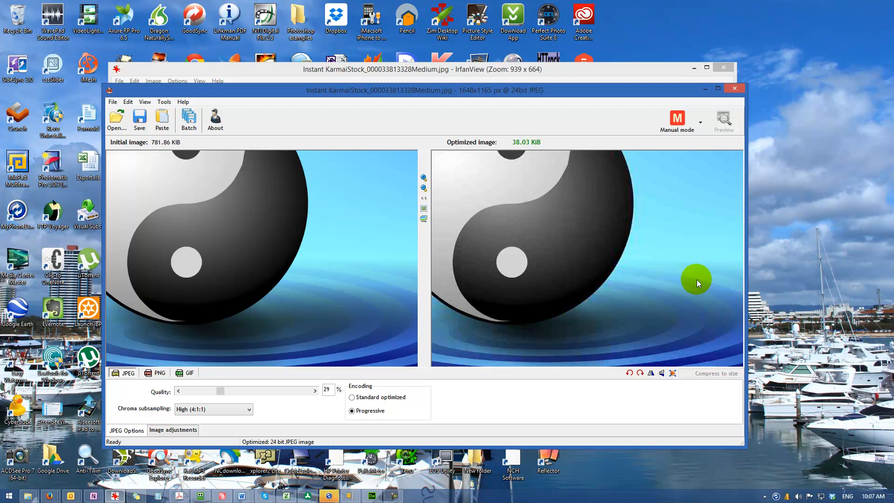
pyautogui.moveTo(337, 287)
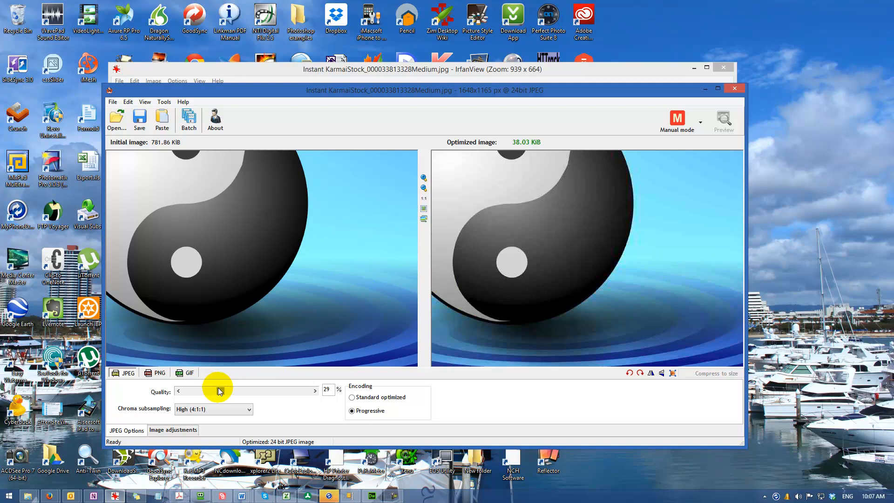
pyautogui.moveTo(220, 390); pyautogui.dragTo(246, 390)
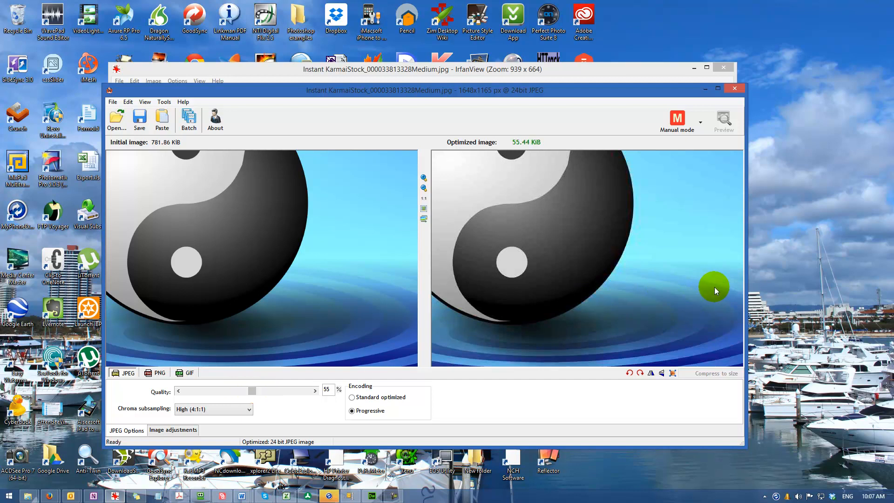
pyautogui.moveTo(671, 263)
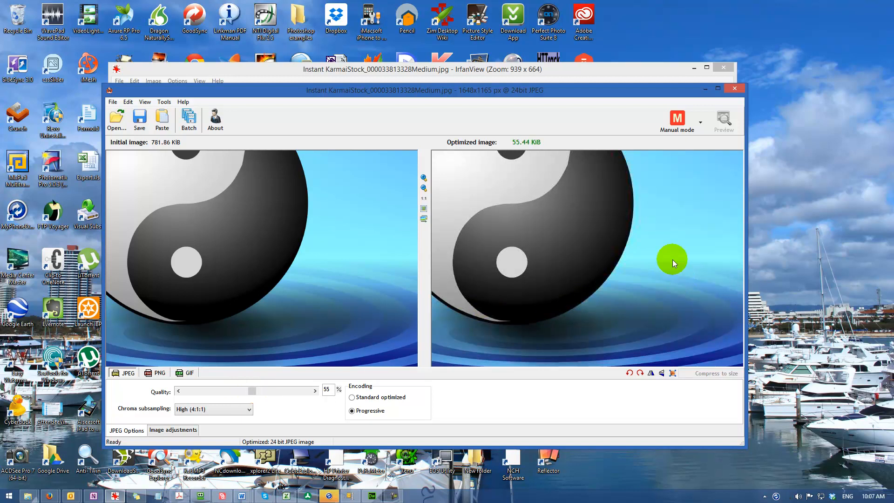
pyautogui.moveTo(647, 228)
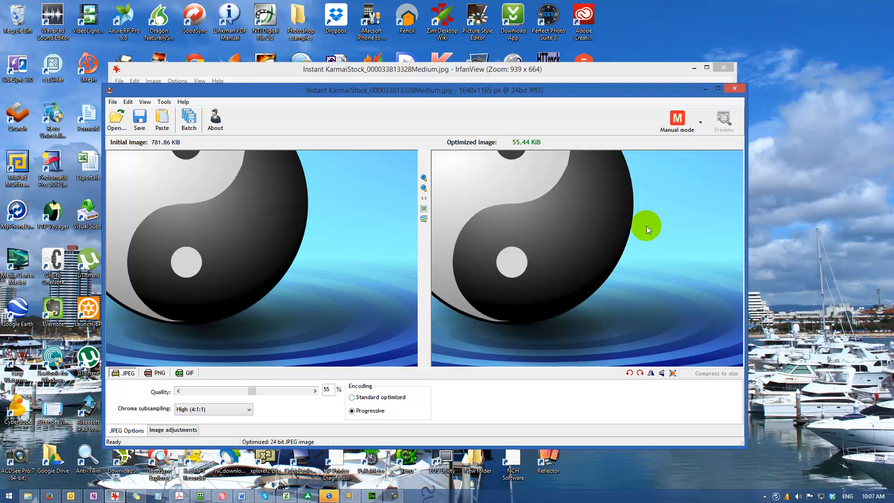
pyautogui.moveTo(646, 228)
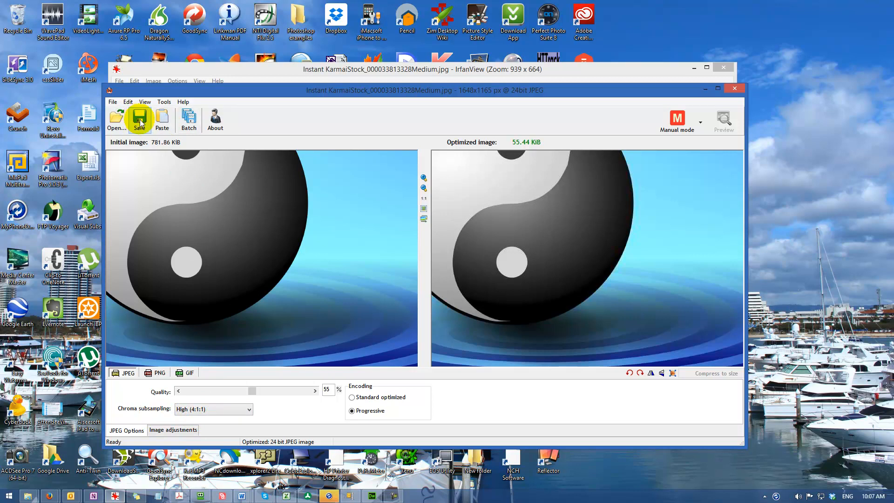
# Save as a new file in the blog folder named instant_karma_1600, declining to overwrite the original.
pyautogui.click(139, 120)
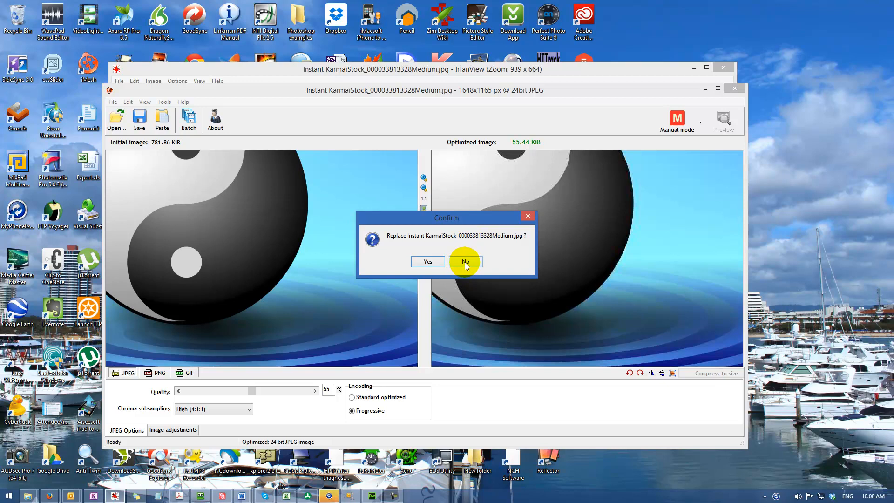
pyautogui.click(465, 261)
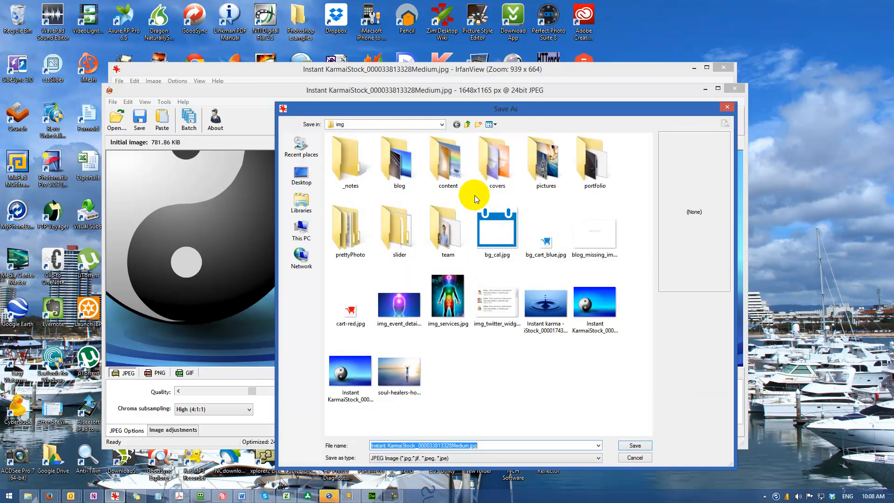
pyautogui.click(399, 159)
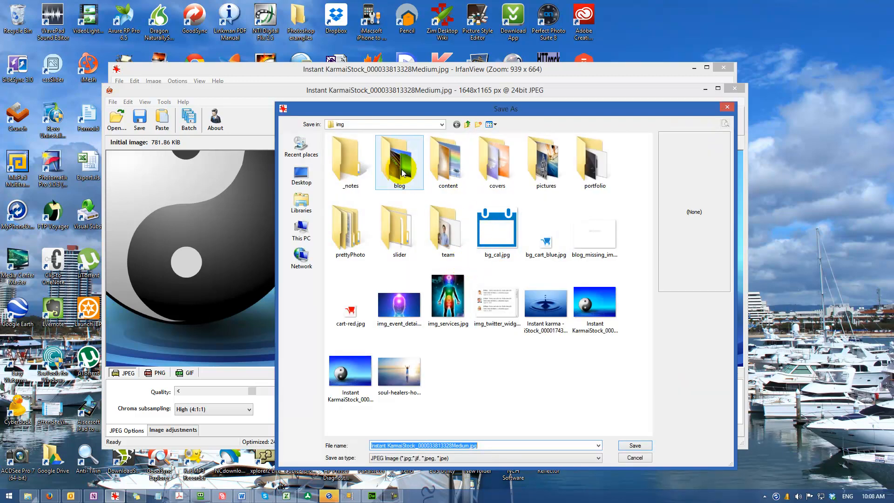
pyautogui.doubleClick(400, 159)
pyautogui.write('instant_karma_1600')
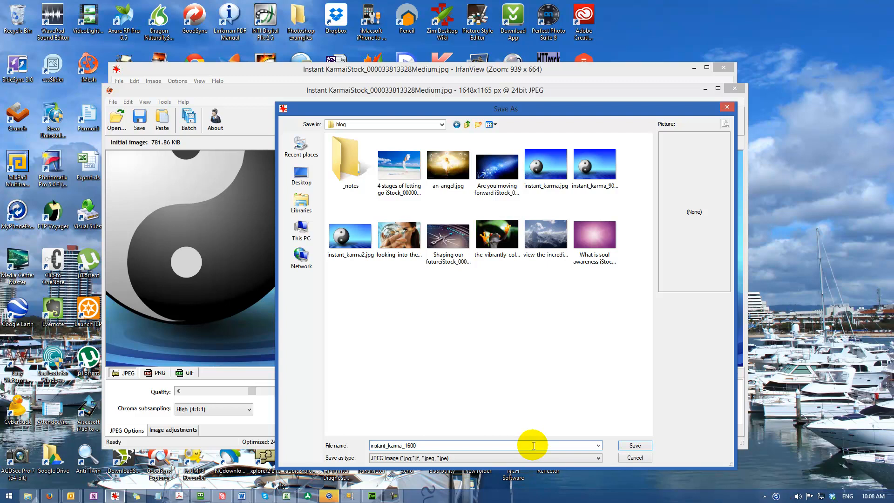
pyautogui.moveTo(592, 358)
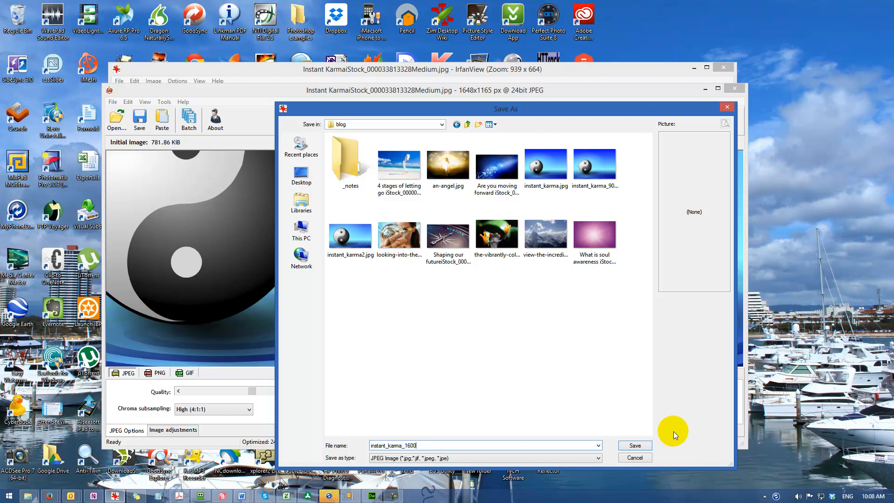
pyautogui.click(634, 445)
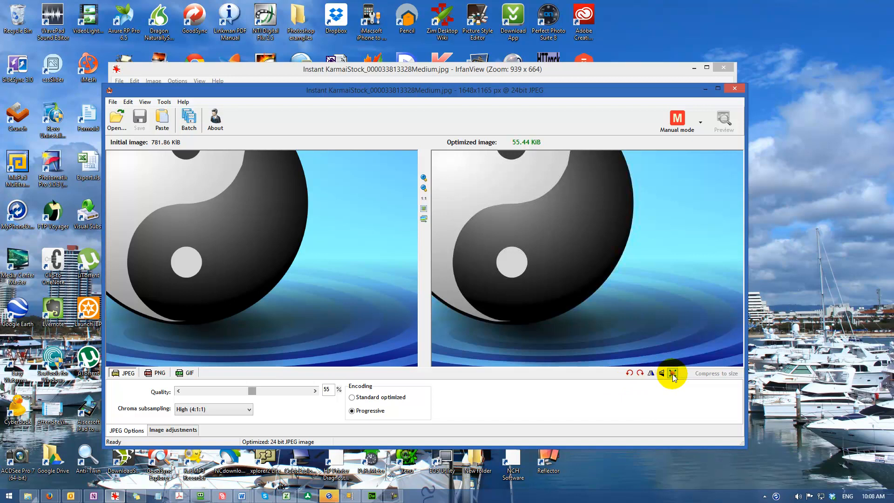
# Resize the optimized image to 1600 pixels wide.
pyautogui.click(672, 373)
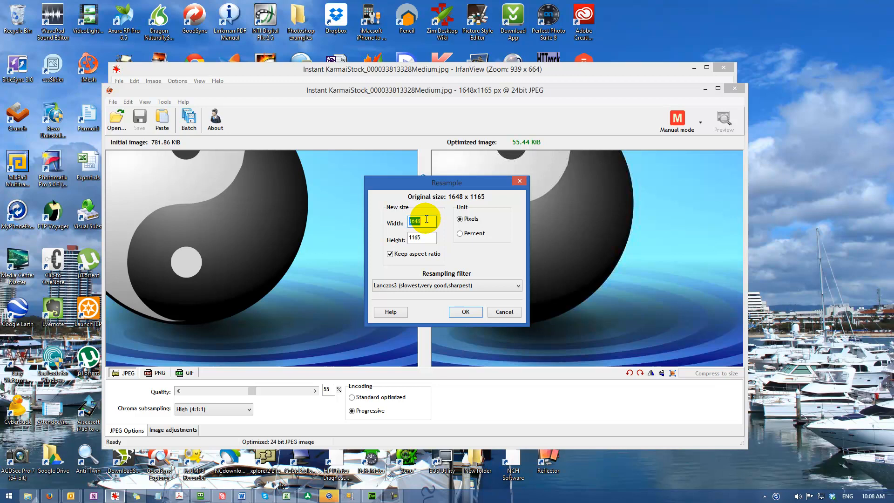
pyautogui.write('1600')
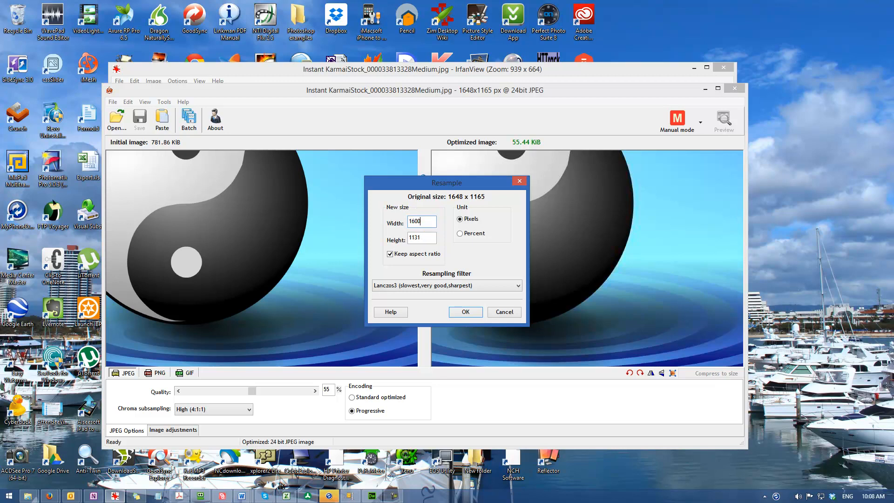
pyautogui.click(463, 312)
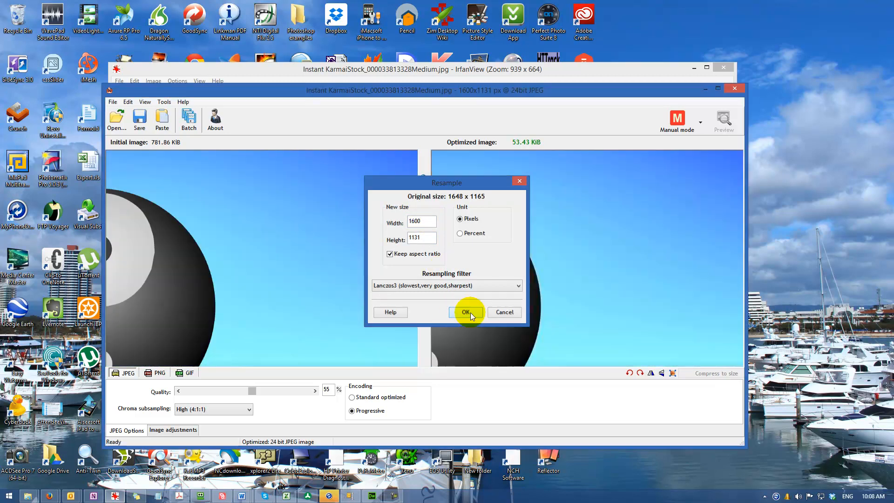
pyautogui.click(464, 312)
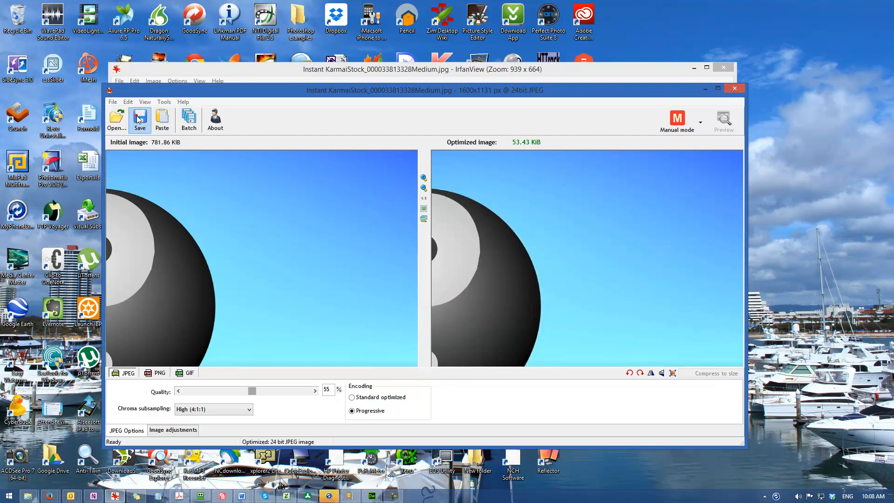
# Save into the blog folder as instant_karma_1600.jpg, replacing the existing file.
pyautogui.click(139, 120)
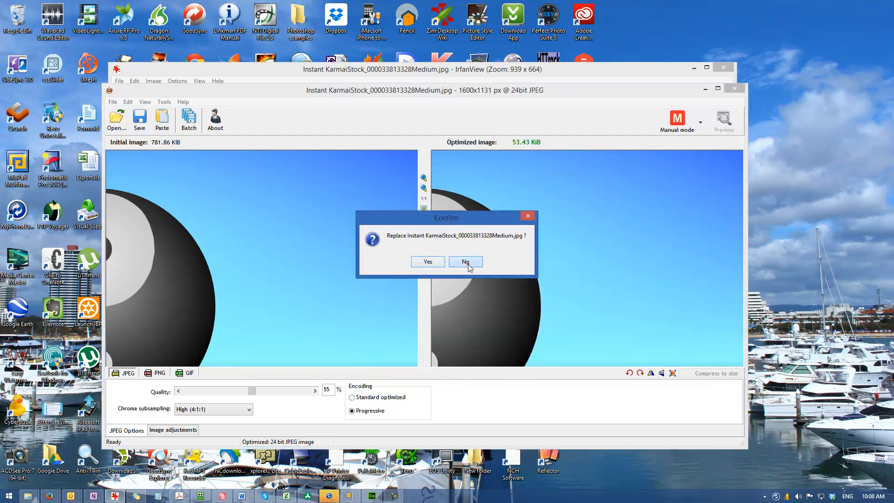
pyautogui.click(465, 261)
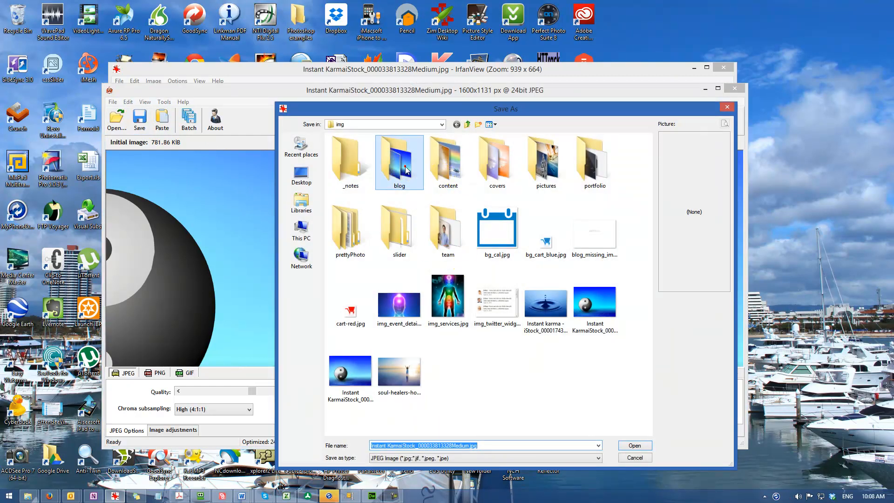
pyautogui.doubleClick(400, 161)
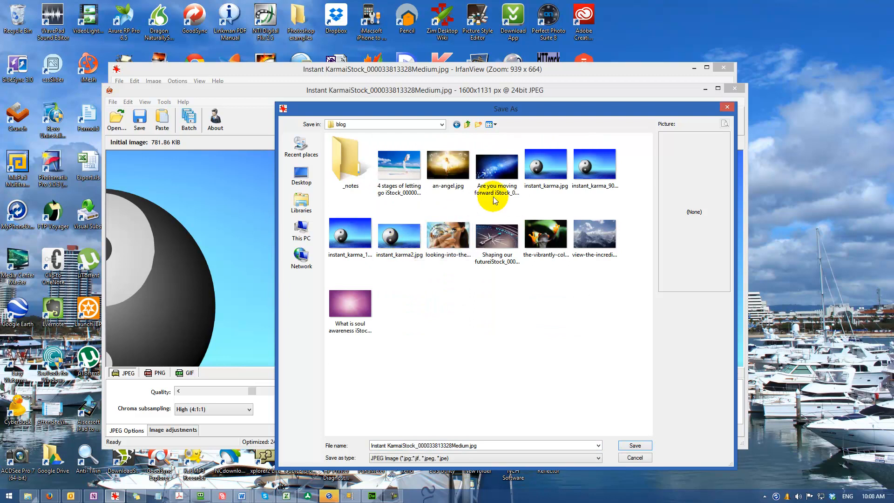
pyautogui.click(545, 166)
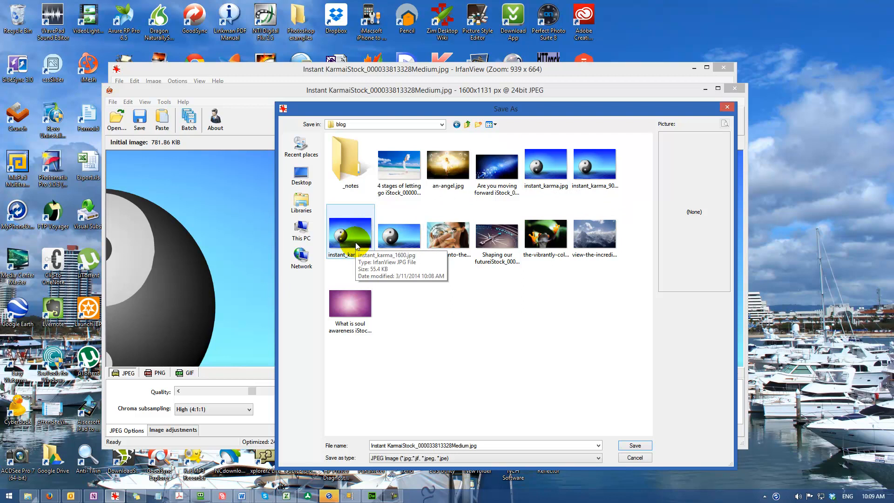
pyautogui.click(350, 234)
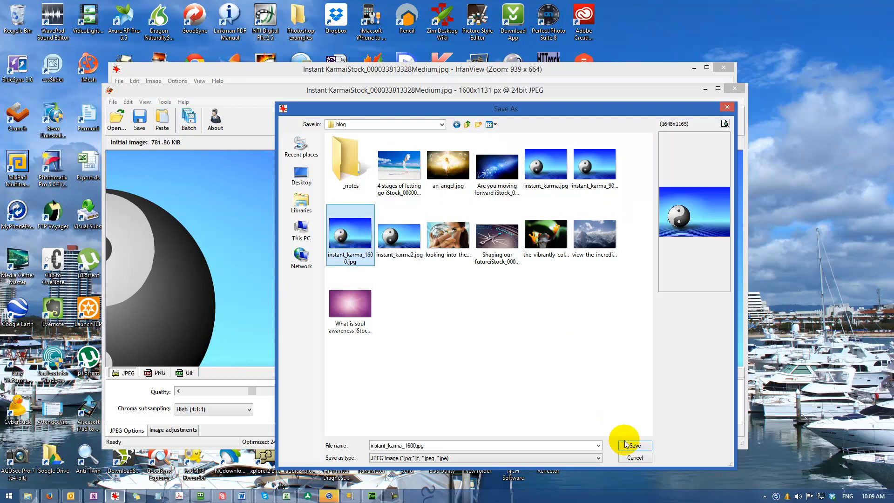
pyautogui.click(634, 446)
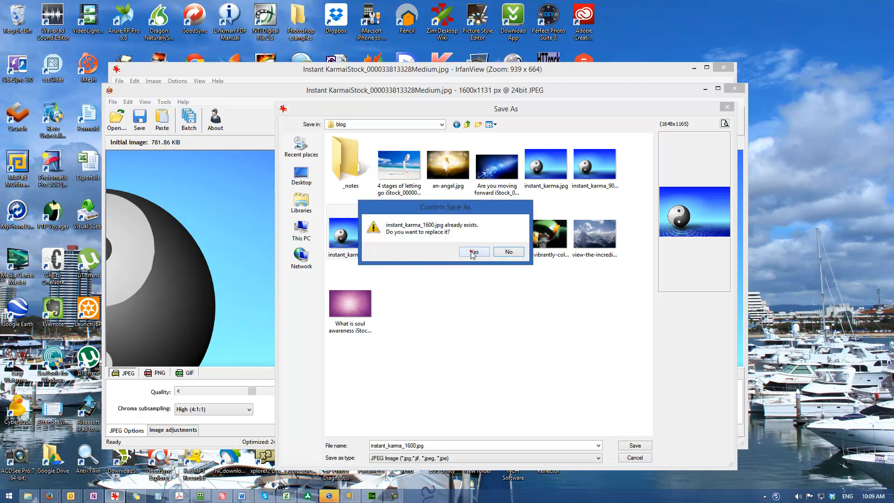
pyautogui.click(473, 252)
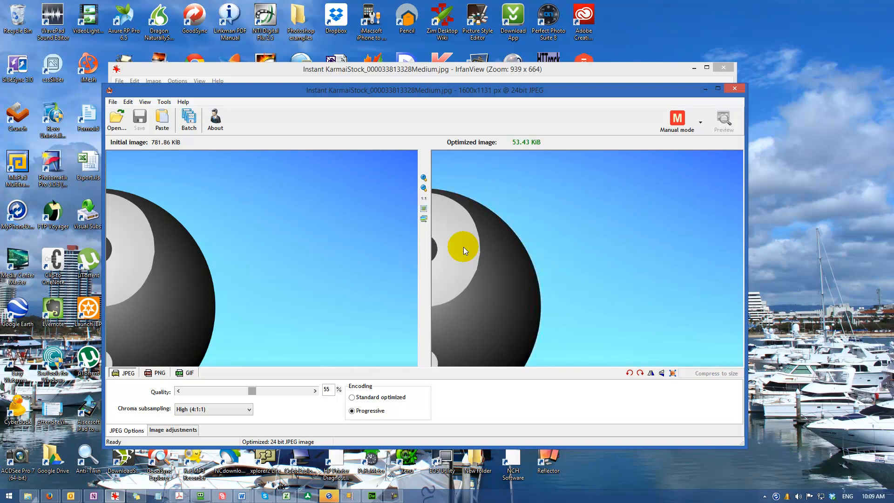
pyautogui.moveTo(518, 198)
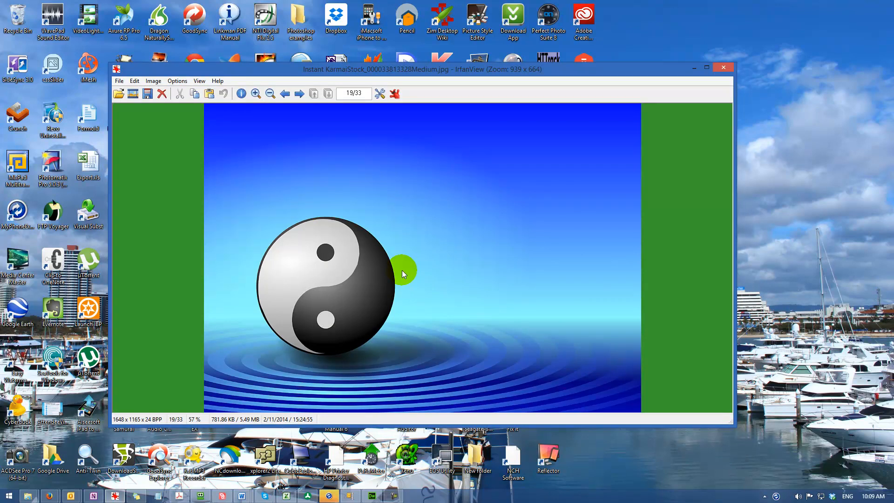
pyautogui.moveTo(389, 228)
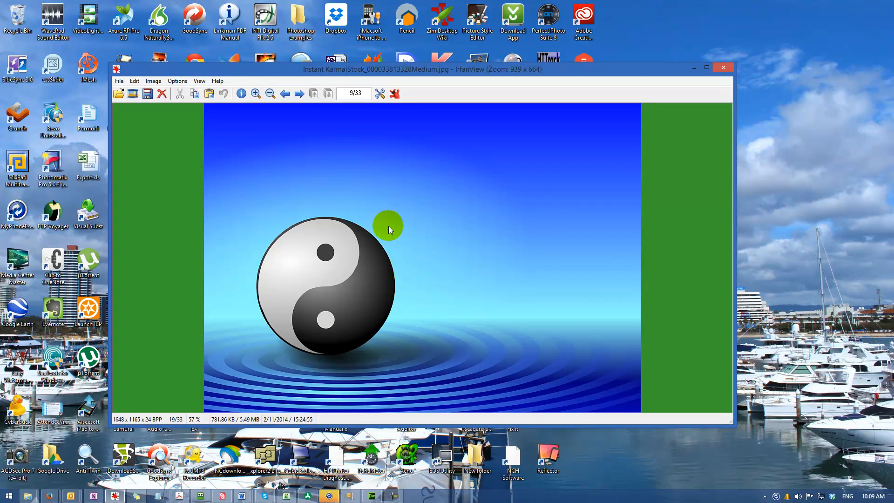
# Reopen Save for Web with the 1648x1165 image, keeping full resolution without resizing.
pyautogui.click(120, 81)
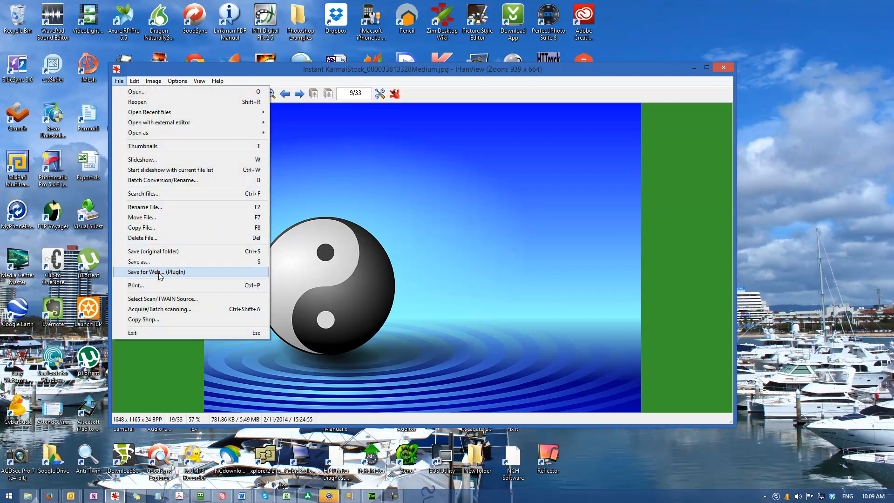
pyautogui.click(157, 271)
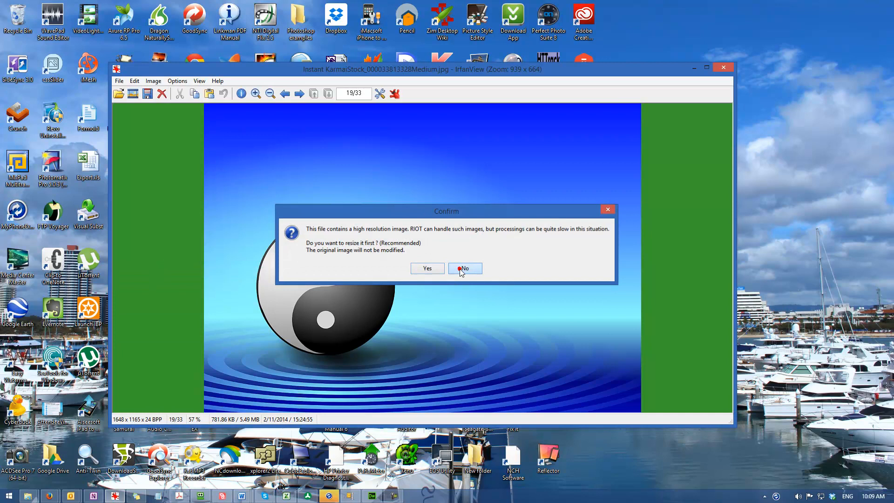
pyautogui.click(465, 268)
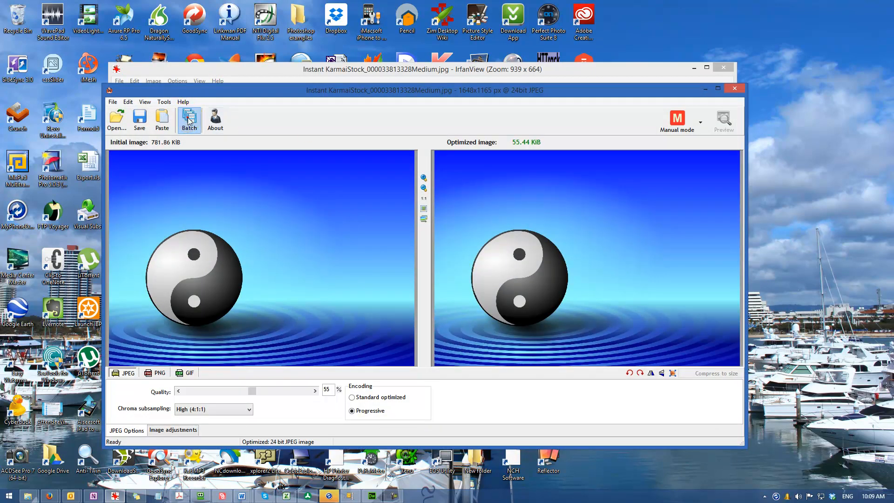
# Launch the batch optimizer, confirming the current image is unloaded.
pyautogui.click(189, 120)
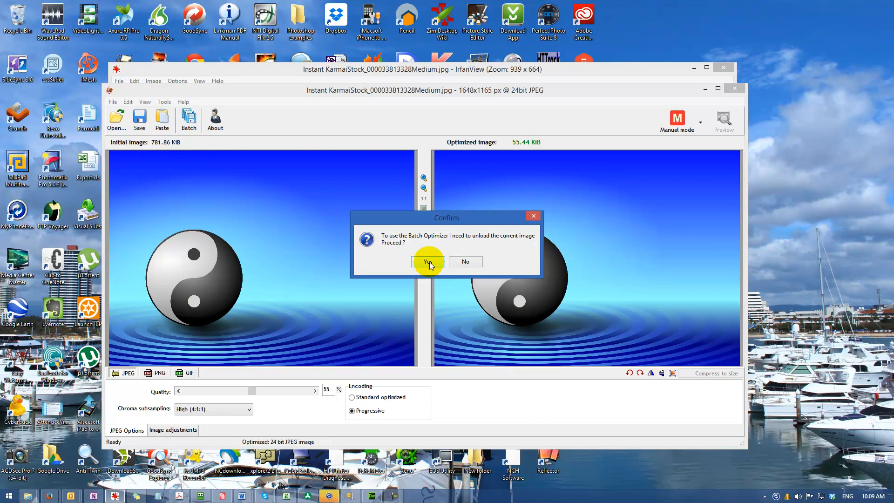
pyautogui.moveTo(421, 236)
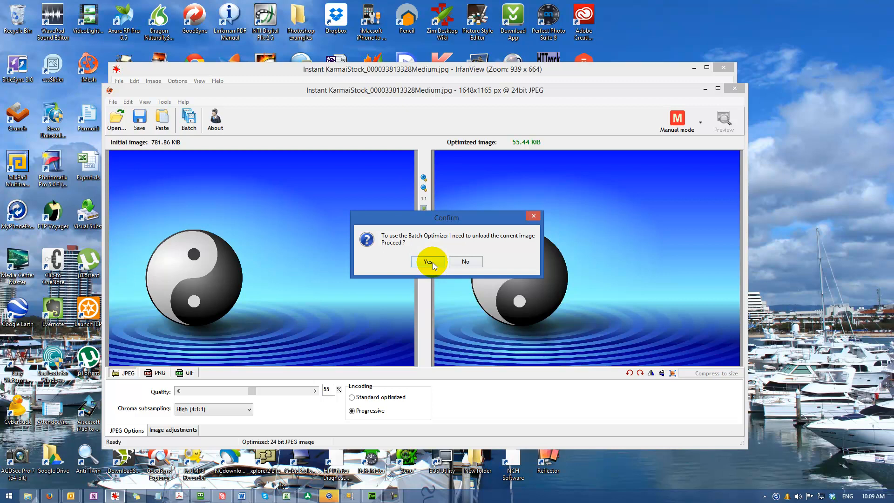
pyautogui.click(428, 261)
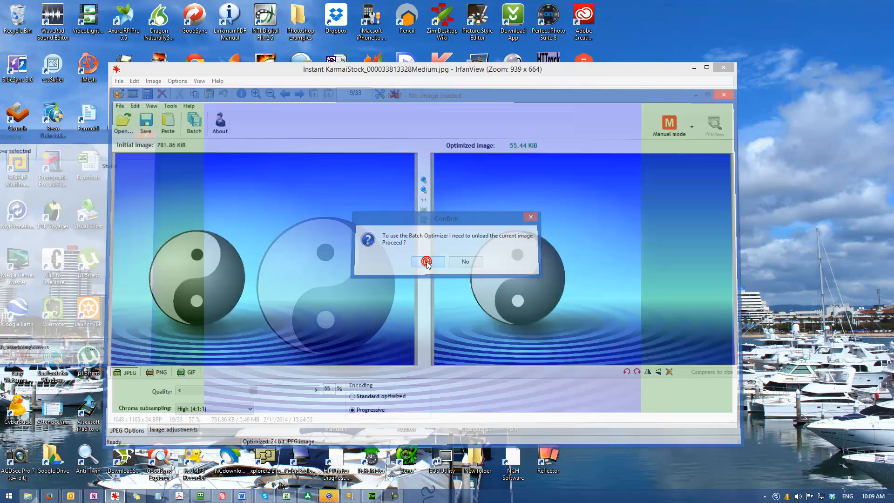
pyautogui.click(426, 261)
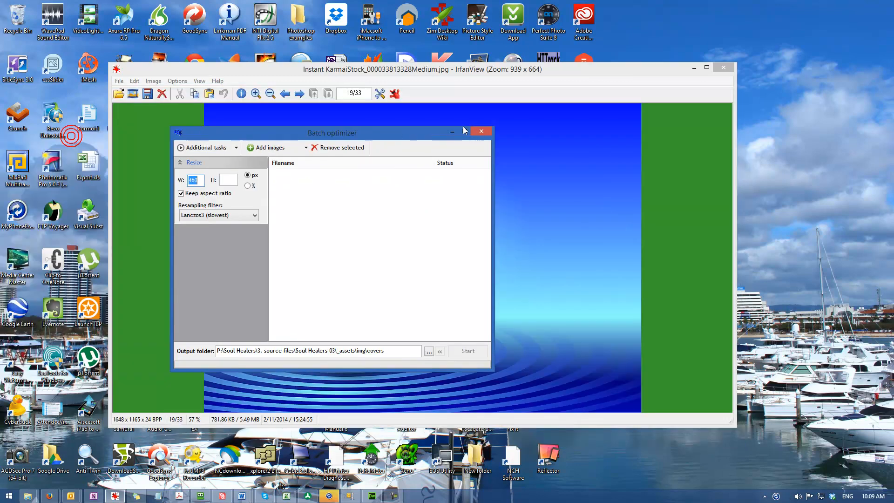
pyautogui.moveTo(331, 132); pyautogui.dragTo(428, 118)
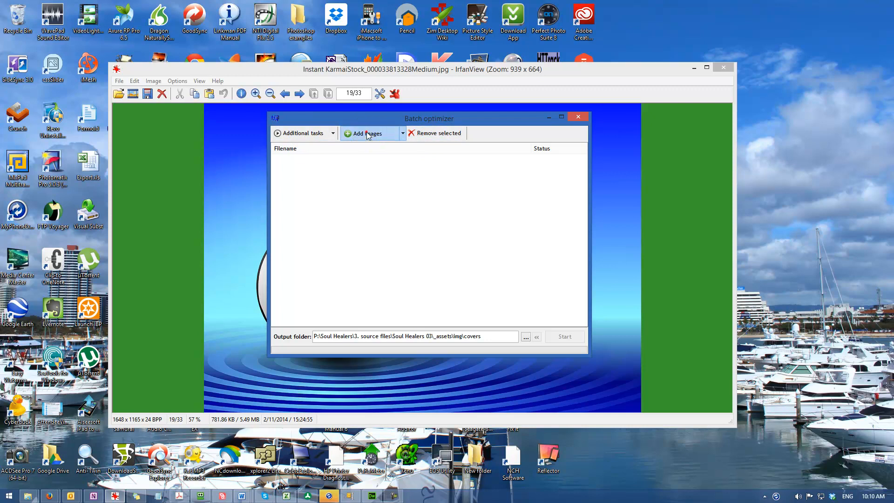
# Queue four blog images including an-angel.jpg in the batch list.
pyautogui.click(368, 133)
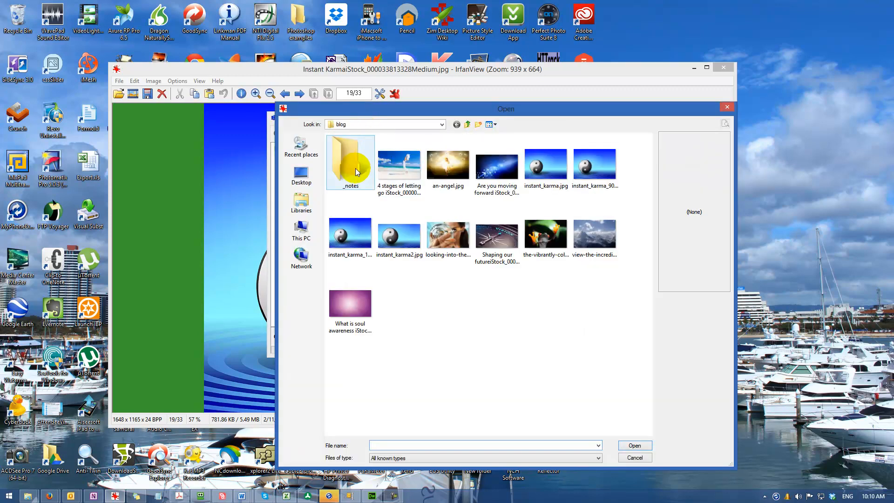
pyautogui.click(545, 165)
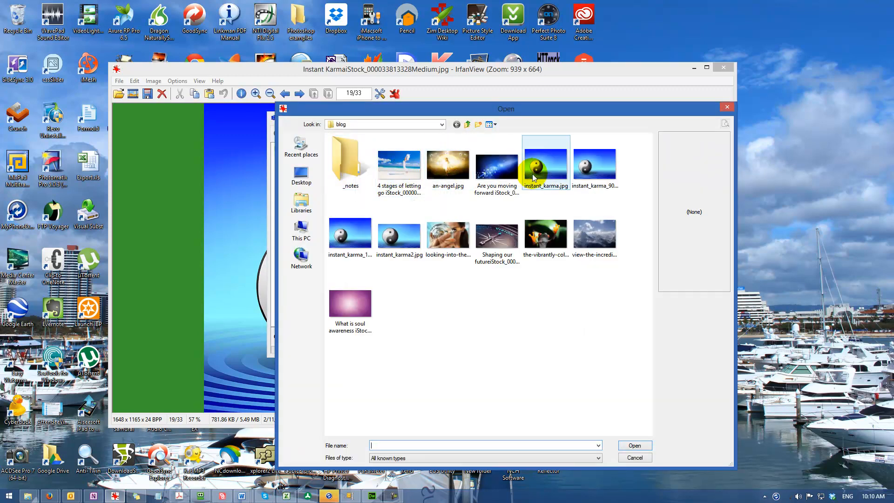
pyautogui.click(448, 166)
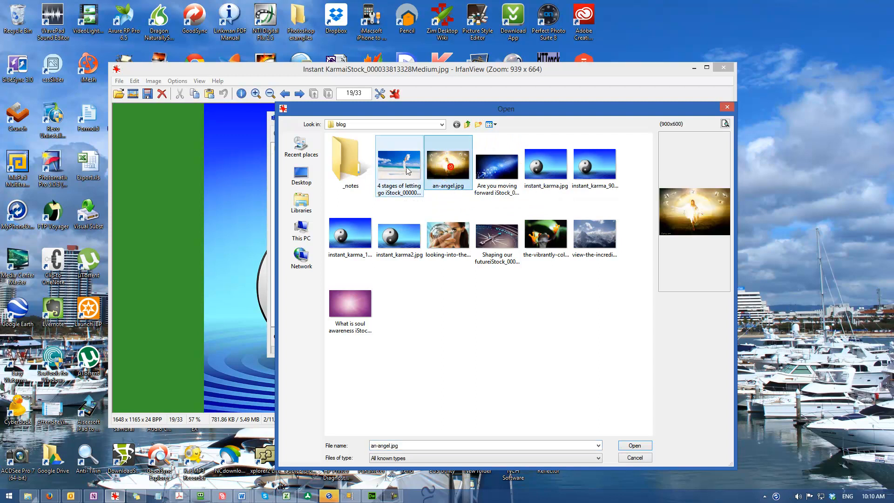
pyautogui.click(496, 234)
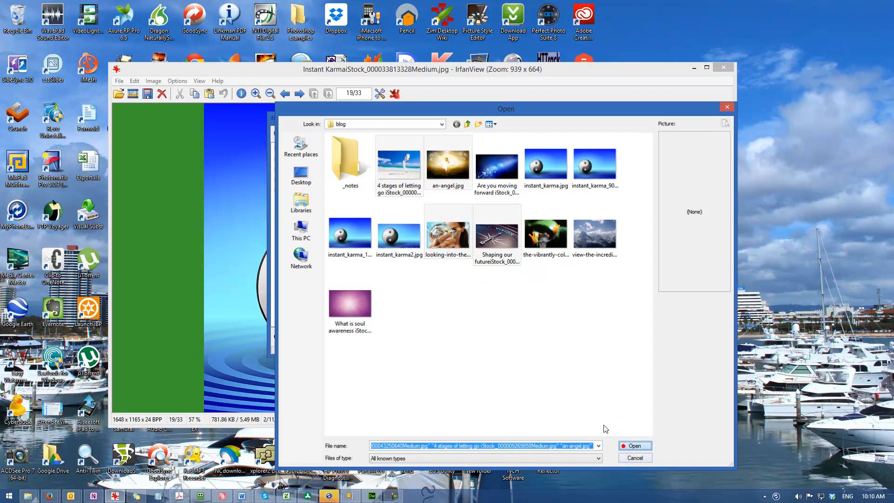
pyautogui.click(633, 445)
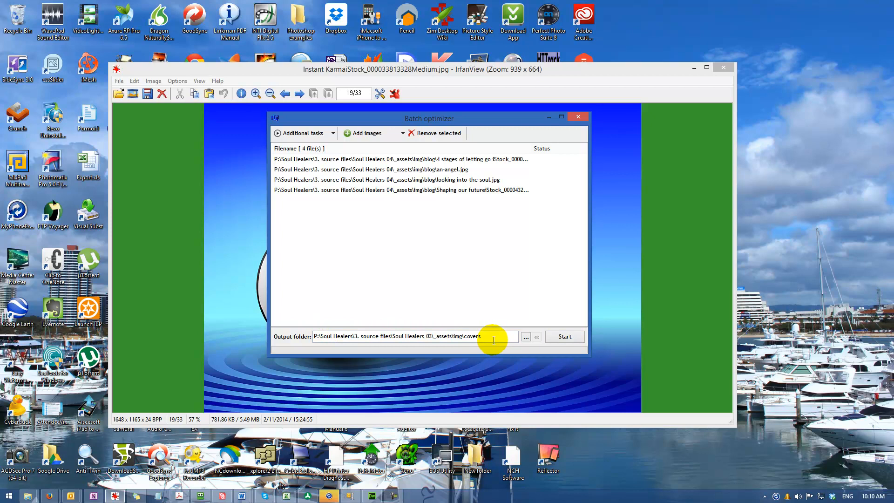
pyautogui.moveTo(490, 336)
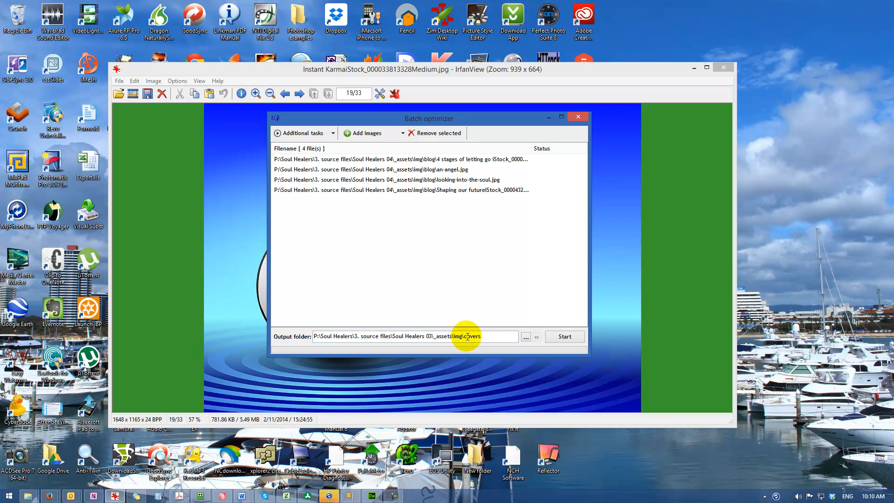
pyautogui.moveTo(504, 337)
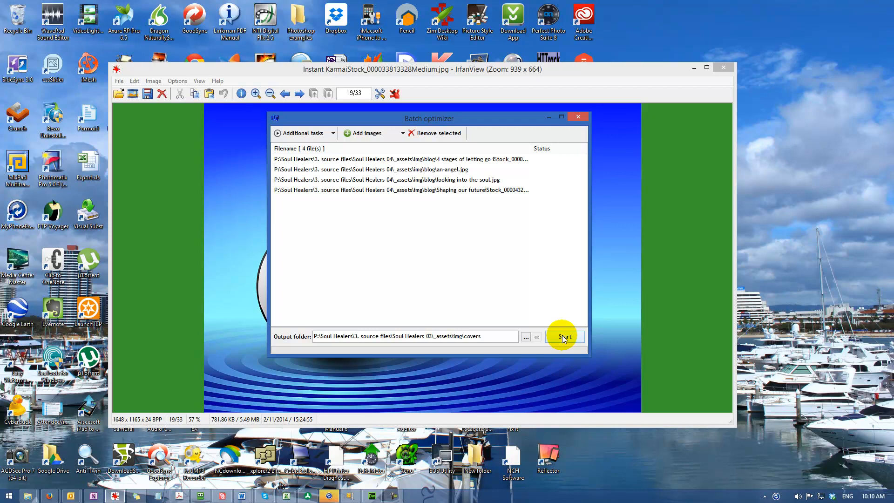
pyautogui.moveTo(364, 150)
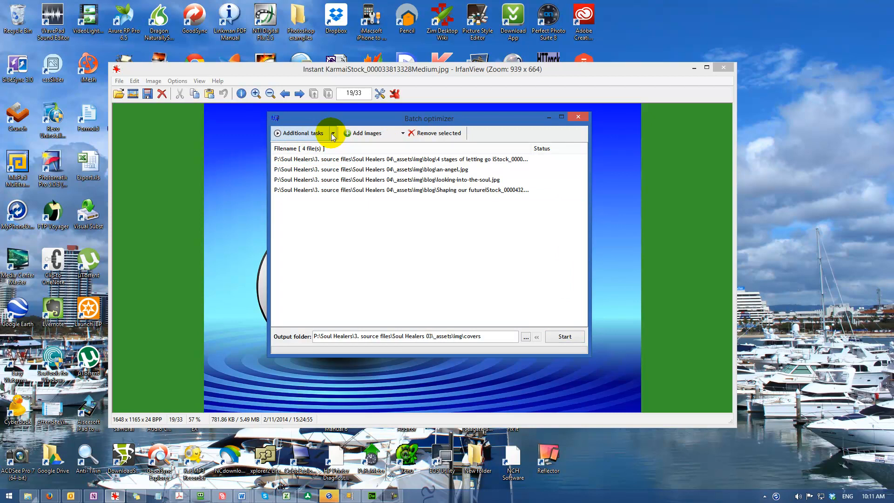
pyautogui.moveTo(498, 288)
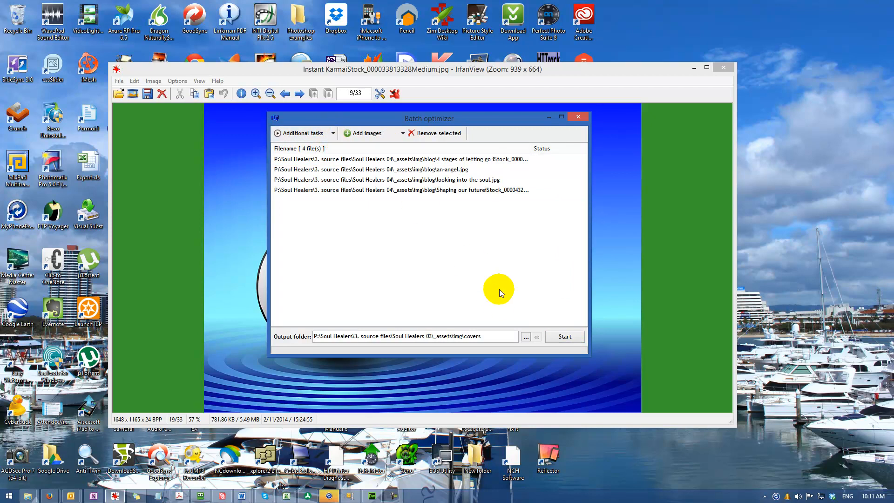
pyautogui.moveTo(439, 133)
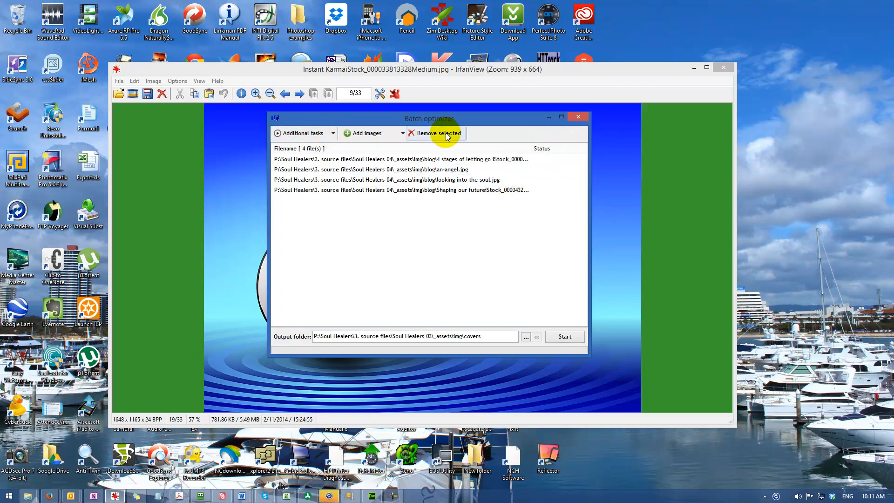
# Remove all queued files and close the batch optimizer.
pyautogui.click(399, 190)
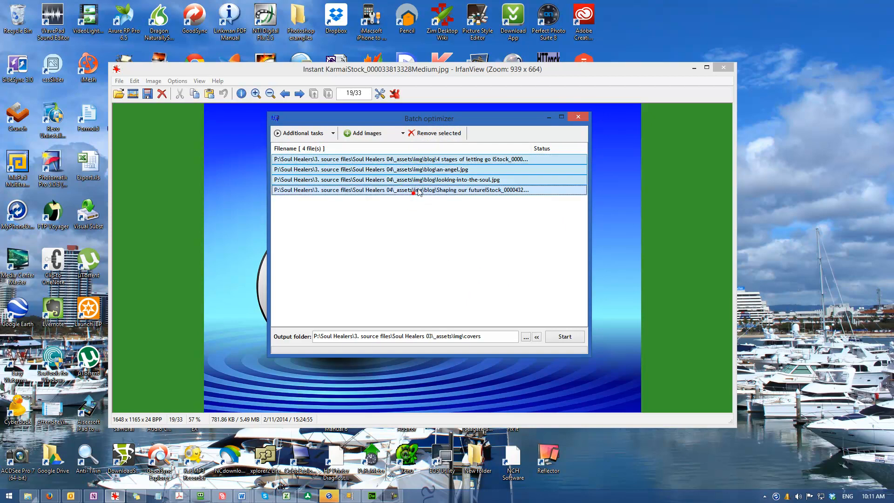
pyautogui.click(437, 133)
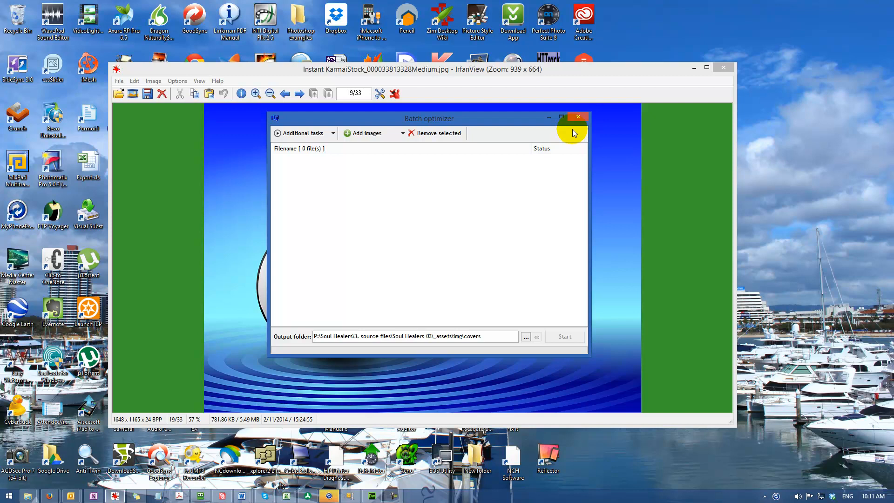
pyautogui.click(578, 117)
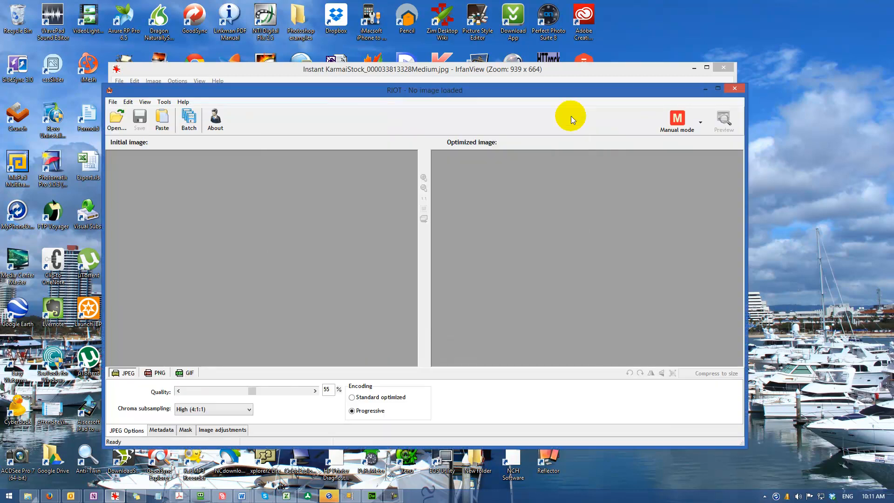
pyautogui.moveTo(146, 260)
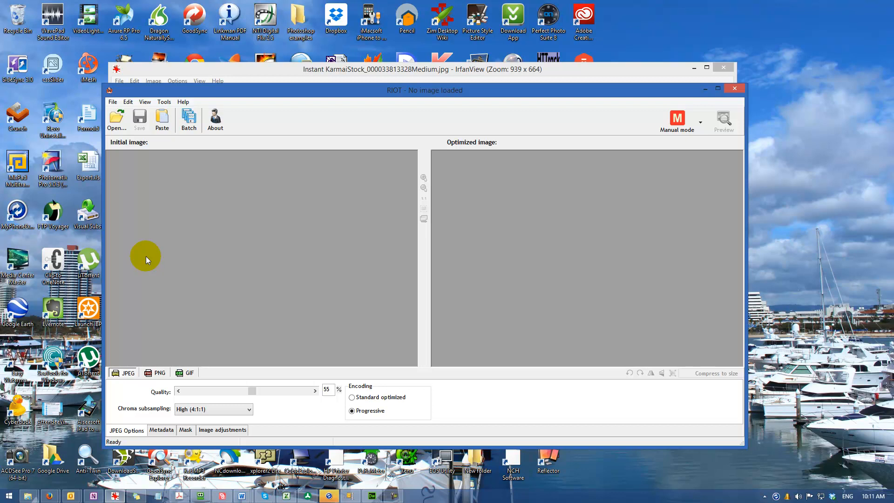
pyautogui.moveTo(259, 125)
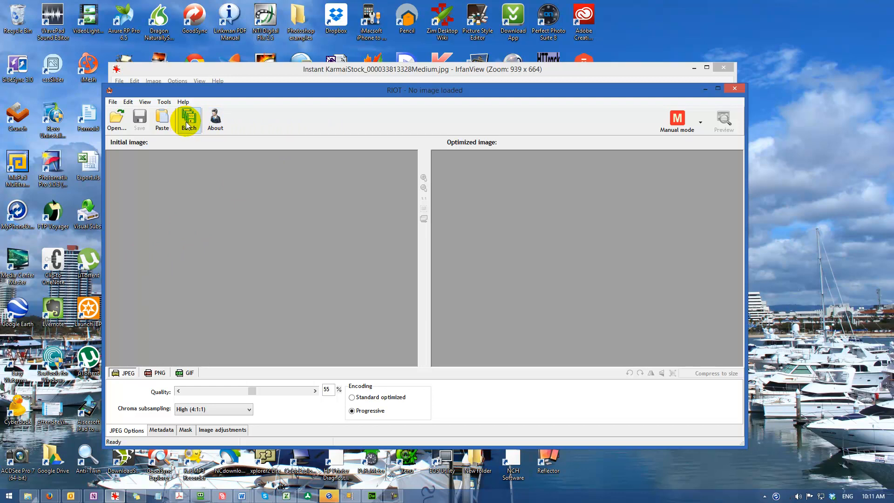
pyautogui.moveTo(438, 166)
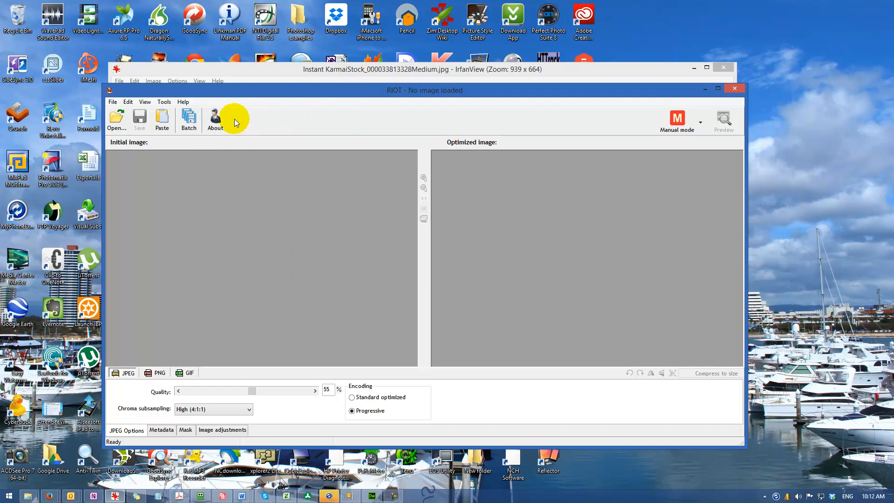
pyautogui.moveTo(461, 280)
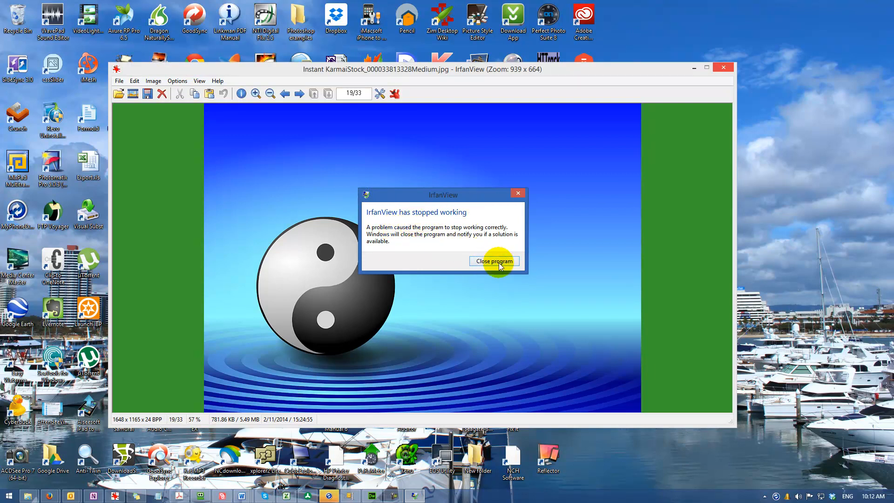
# Dismiss the 'IrfanView has stopped working' notice, closing the hung viewer.
pyautogui.click(494, 261)
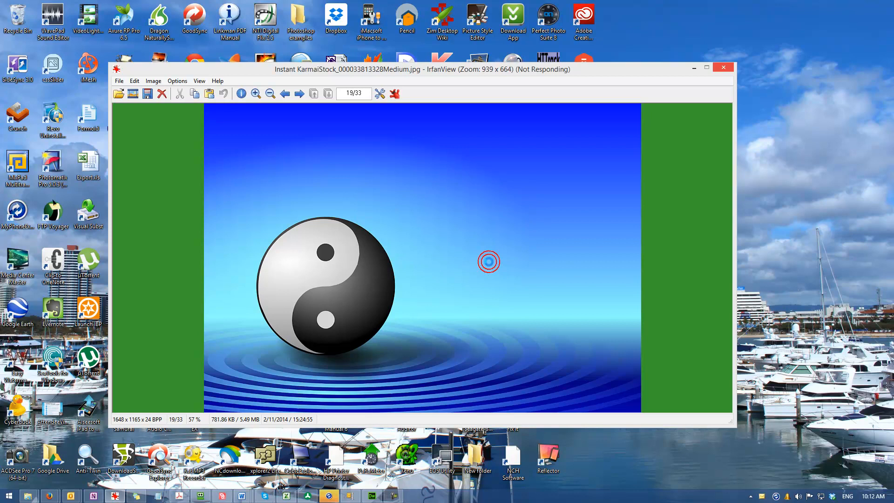
# Relaunch IrfanView and reload instant_karma.jpg from the recent files.
pyautogui.click(724, 67)
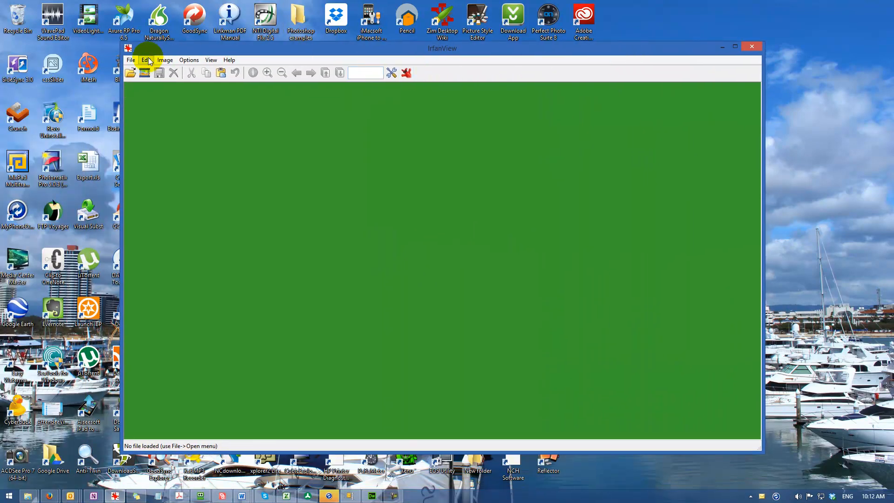
pyautogui.click(164, 60)
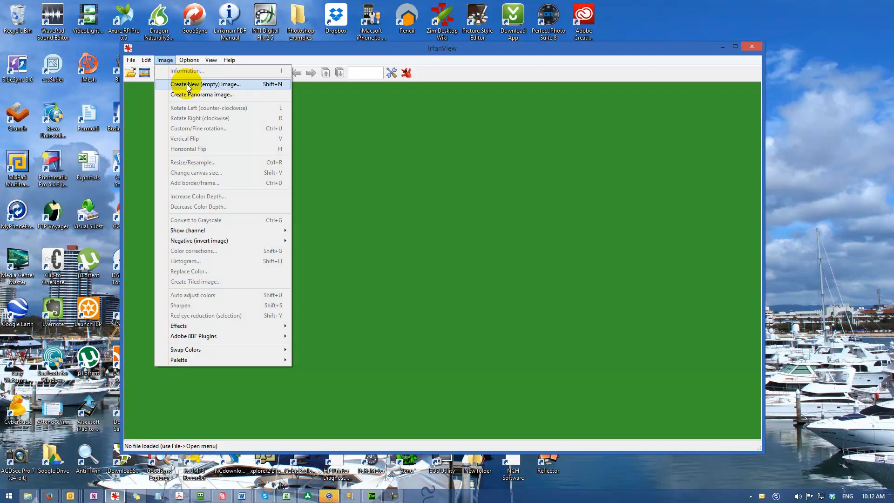
pyautogui.moveTo(211, 94)
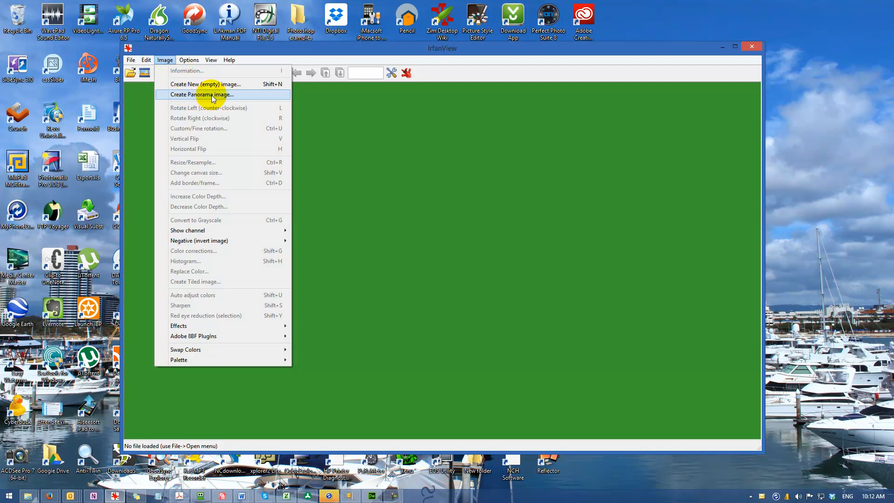
pyautogui.moveTo(210, 164)
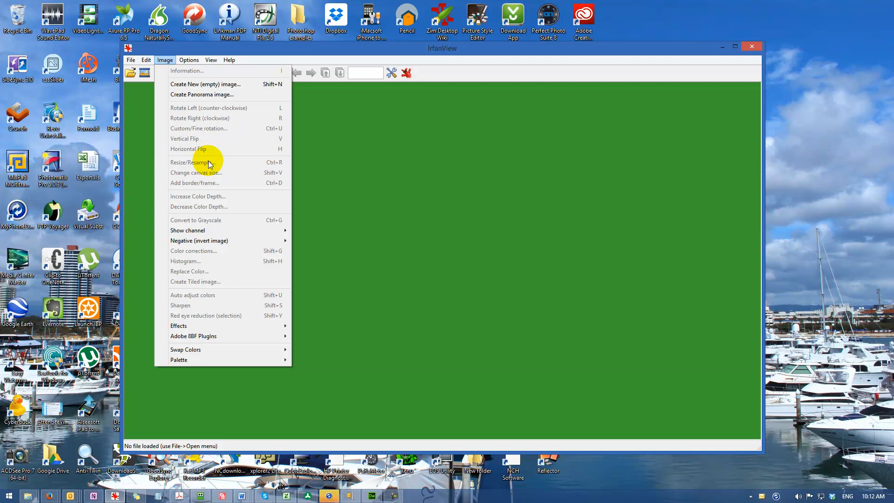
pyautogui.moveTo(186, 149)
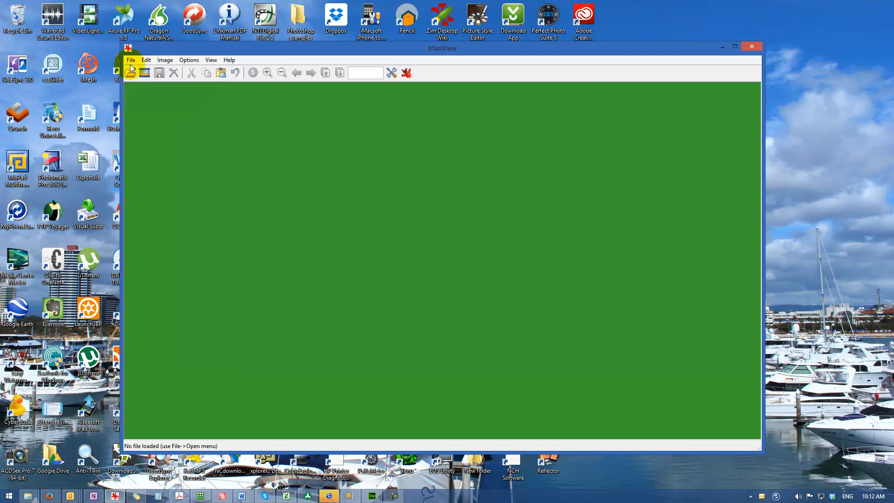
pyautogui.click(131, 60)
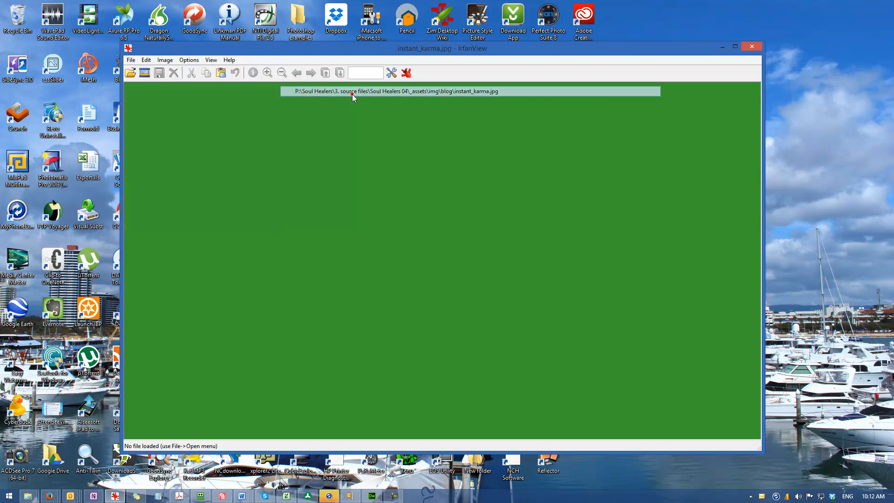
pyautogui.click(165, 60)
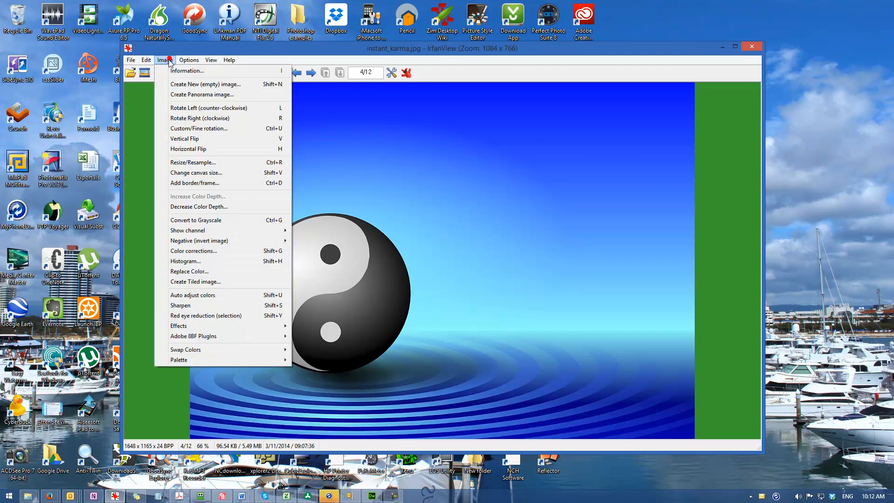
pyautogui.moveTo(222, 129)
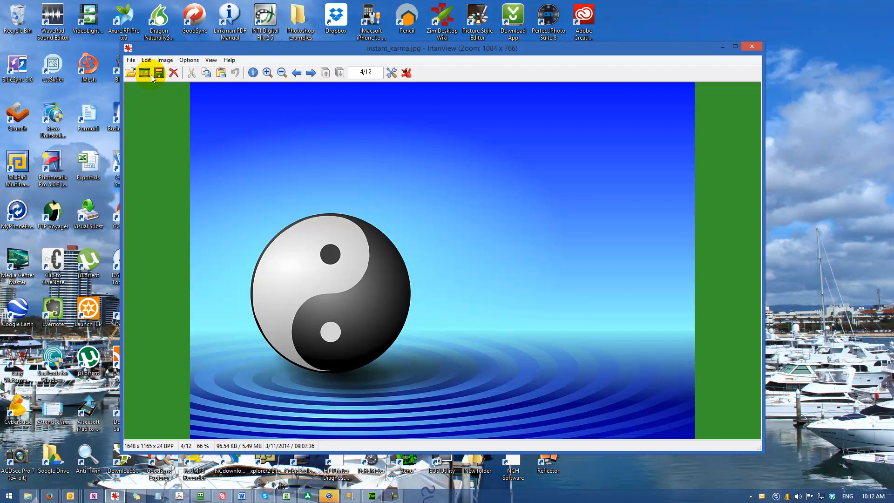
pyautogui.click(147, 60)
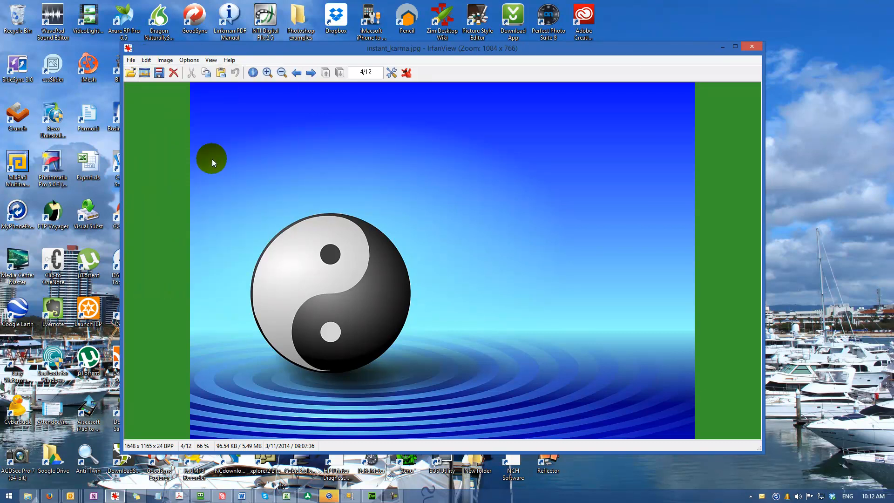
# Create a maximized 3:2 selection and shrink it to frame the yin-yang ball.
pyautogui.moveTo(212, 161); pyautogui.dragTo(561, 384)
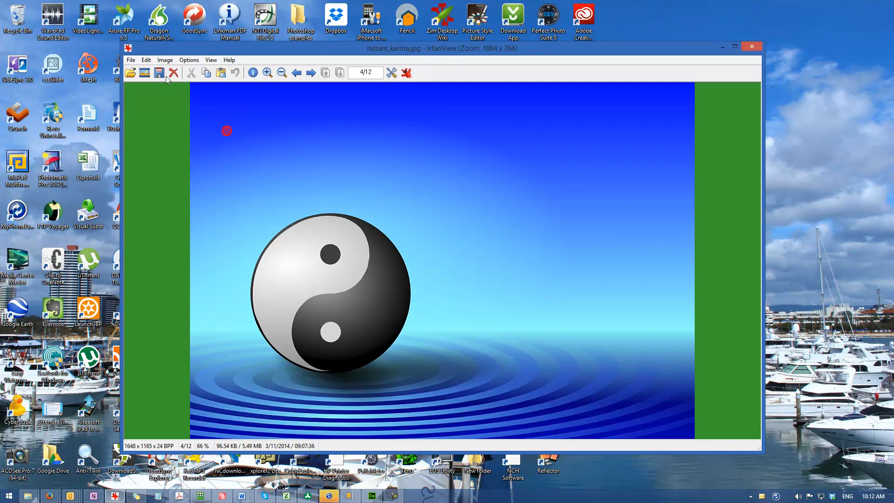
pyautogui.click(146, 60)
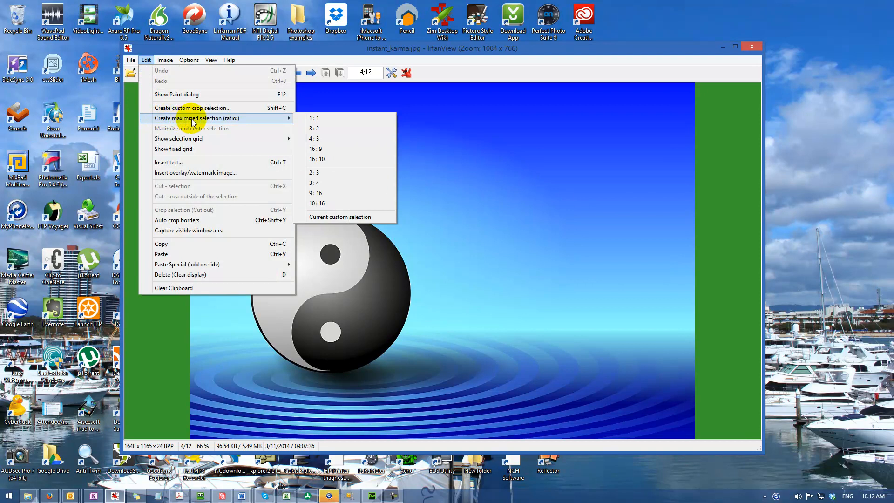
pyautogui.moveTo(318, 127)
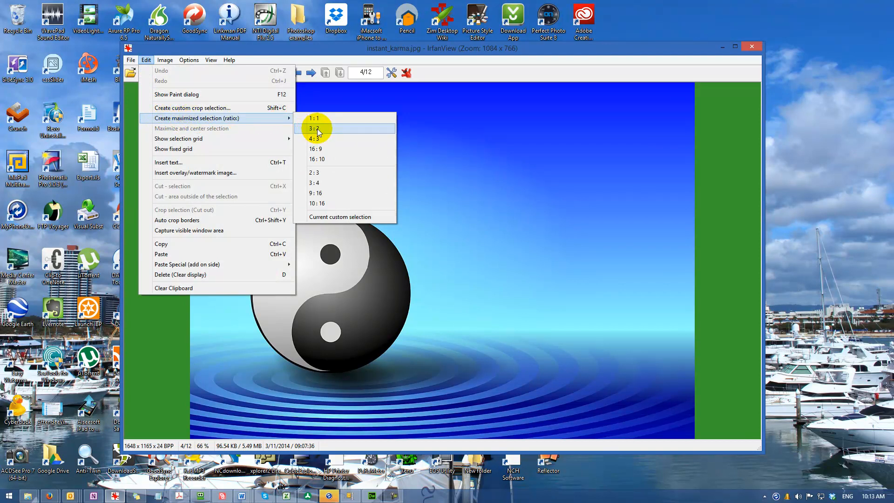
pyautogui.click(314, 129)
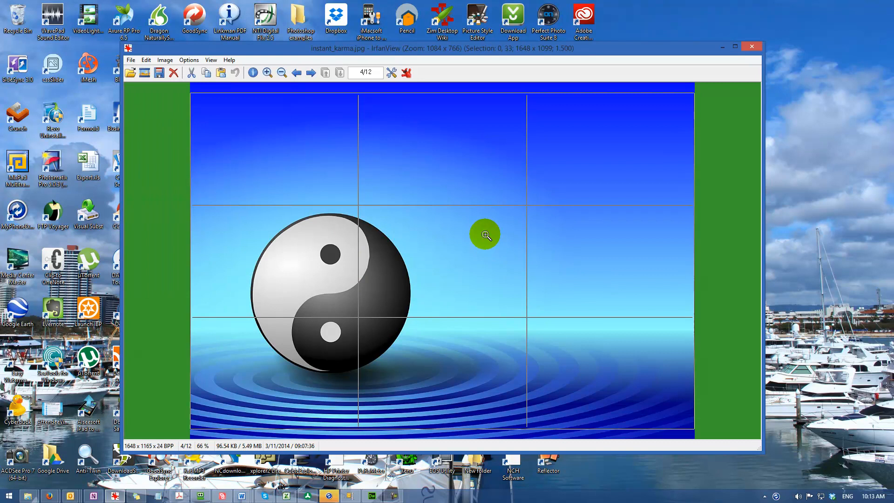
pyautogui.moveTo(450, 226)
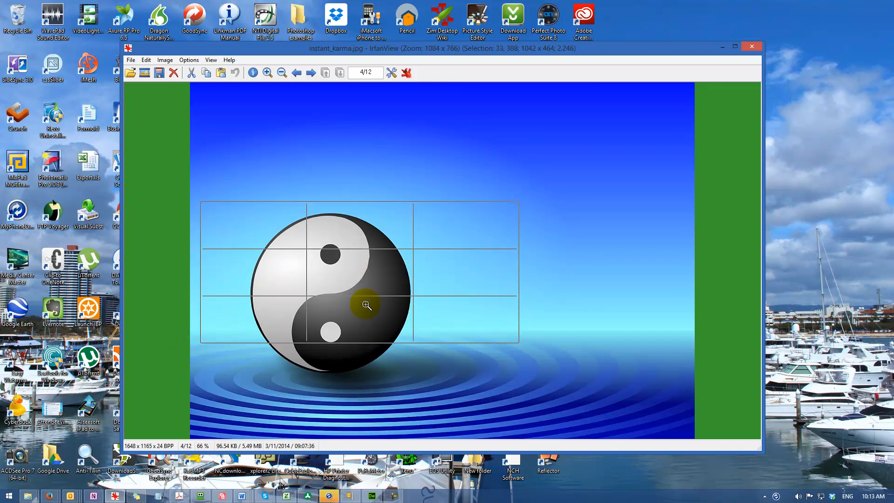
pyautogui.moveTo(368, 304); pyautogui.dragTo(402, 378)
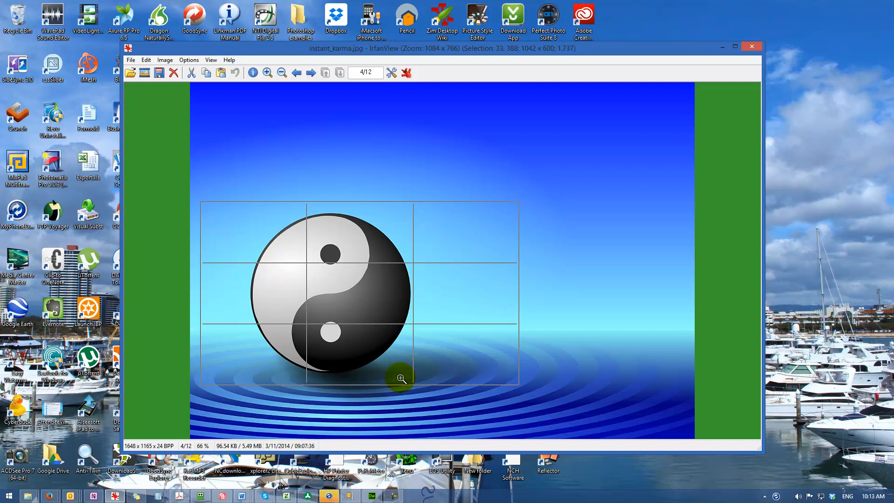
pyautogui.moveTo(431, 326)
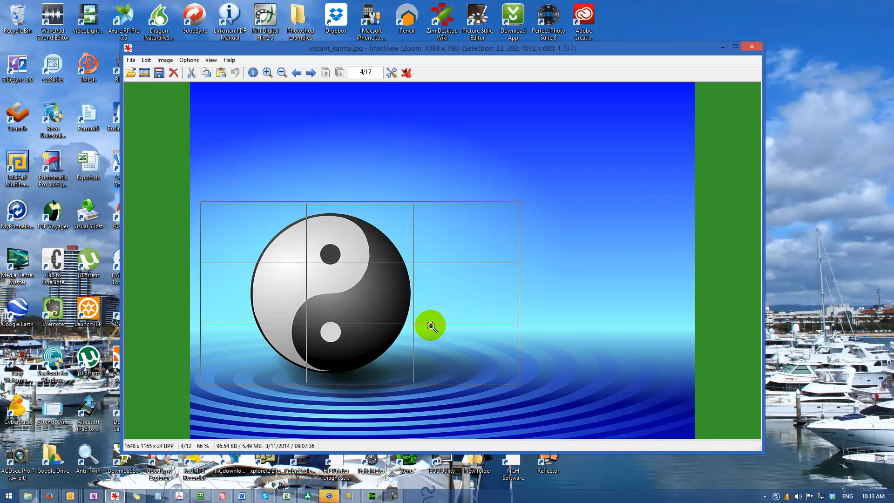
pyautogui.moveTo(439, 309)
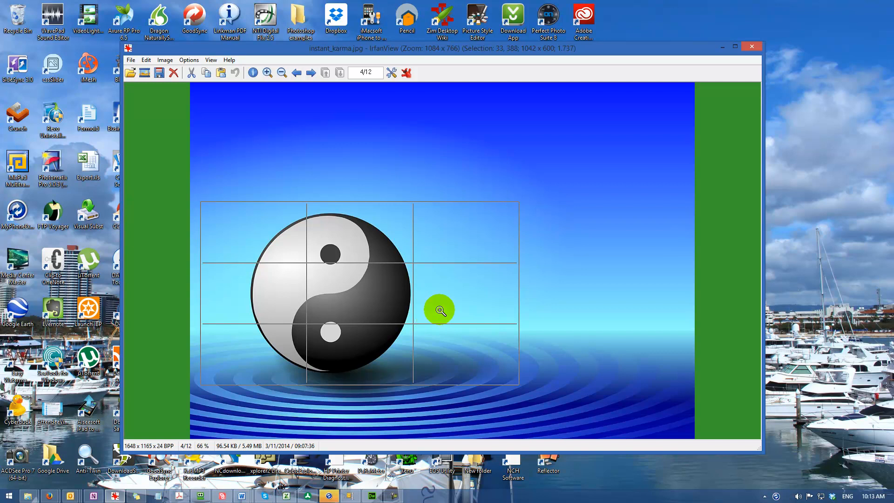
pyautogui.moveTo(450, 300)
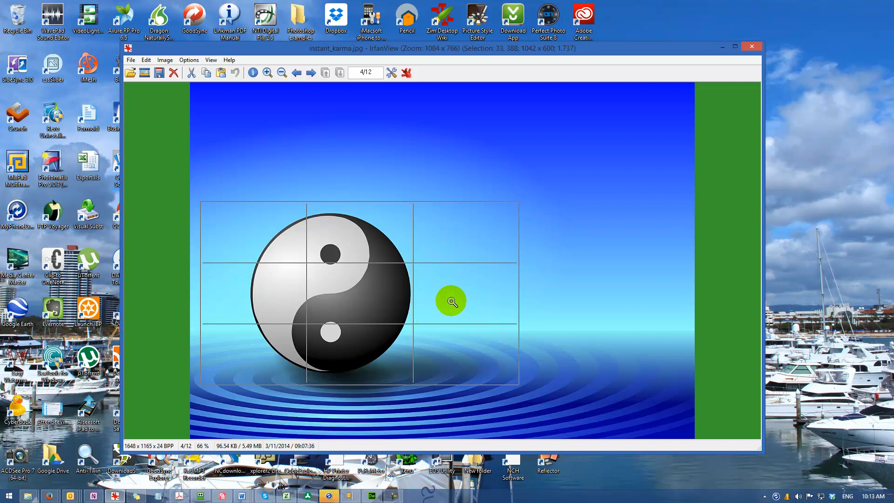
pyautogui.moveTo(450, 298)
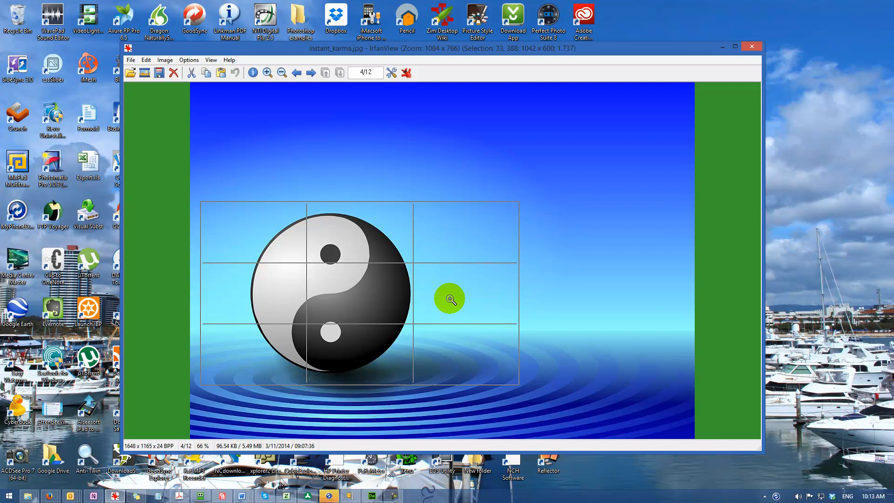
pyautogui.moveTo(447, 297)
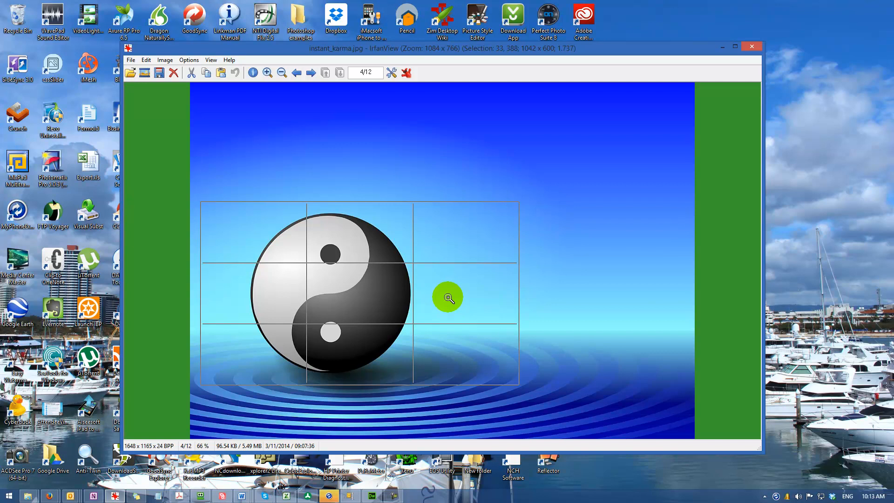
pyautogui.moveTo(443, 293)
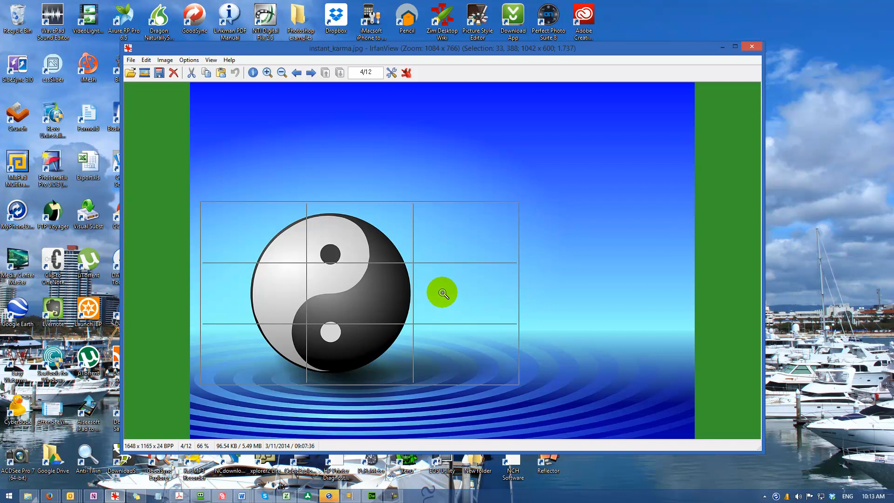
pyautogui.moveTo(264, 220)
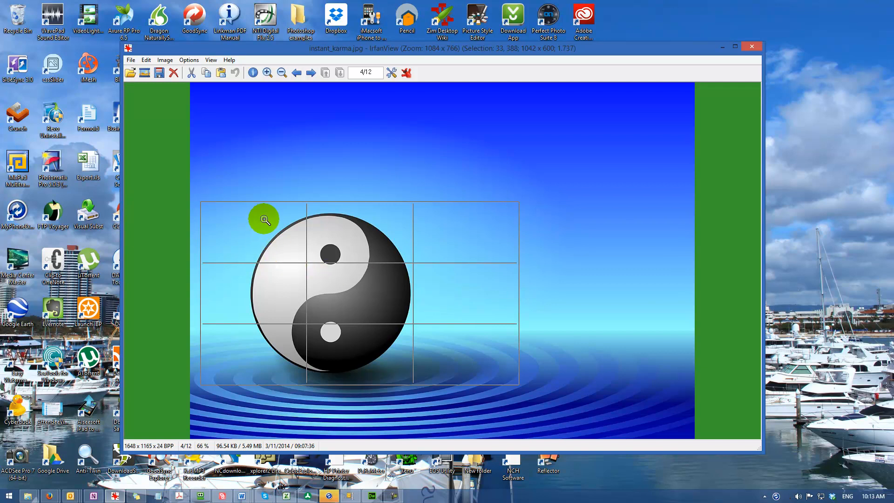
pyautogui.moveTo(169, 148)
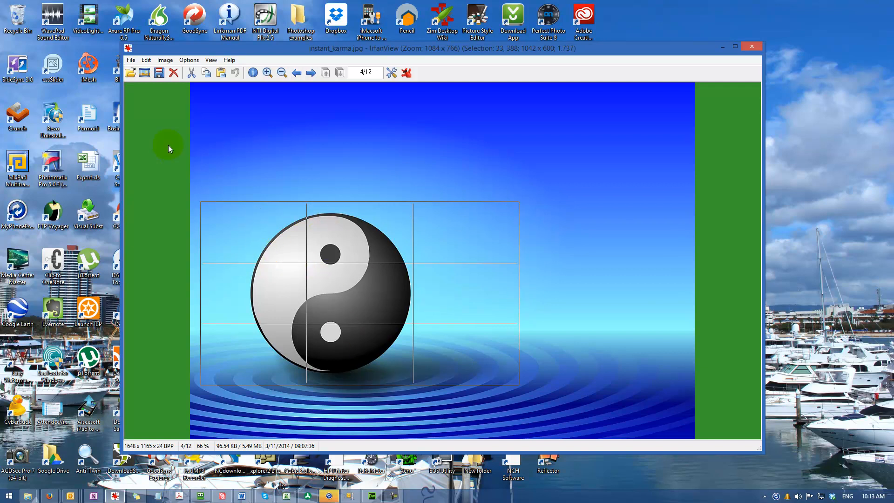